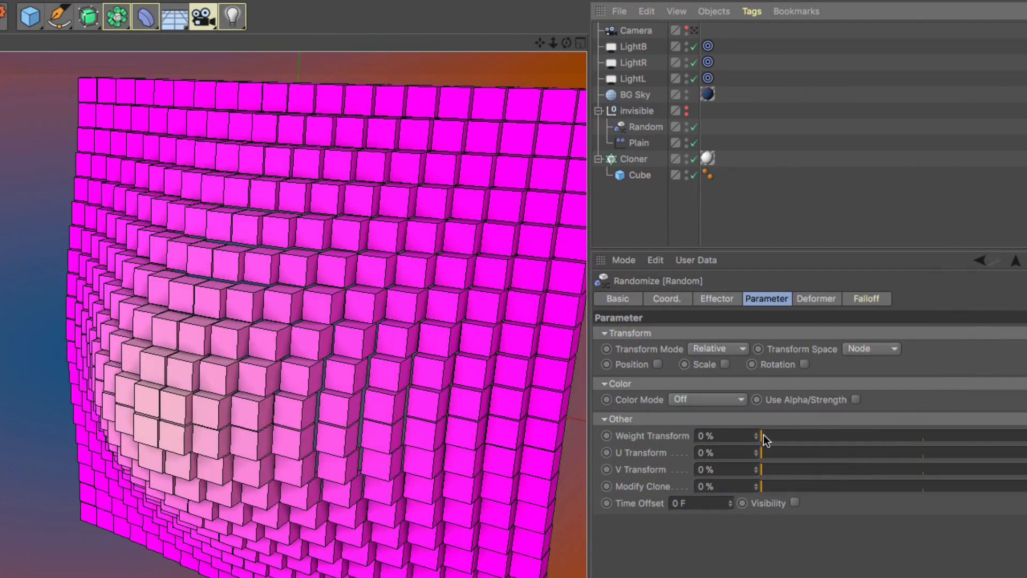
Step: Raise the Random effector's Weight Transform to about 84% and set the Cloner's Transform Display to Weight dots
drag(763, 436, 858, 435)
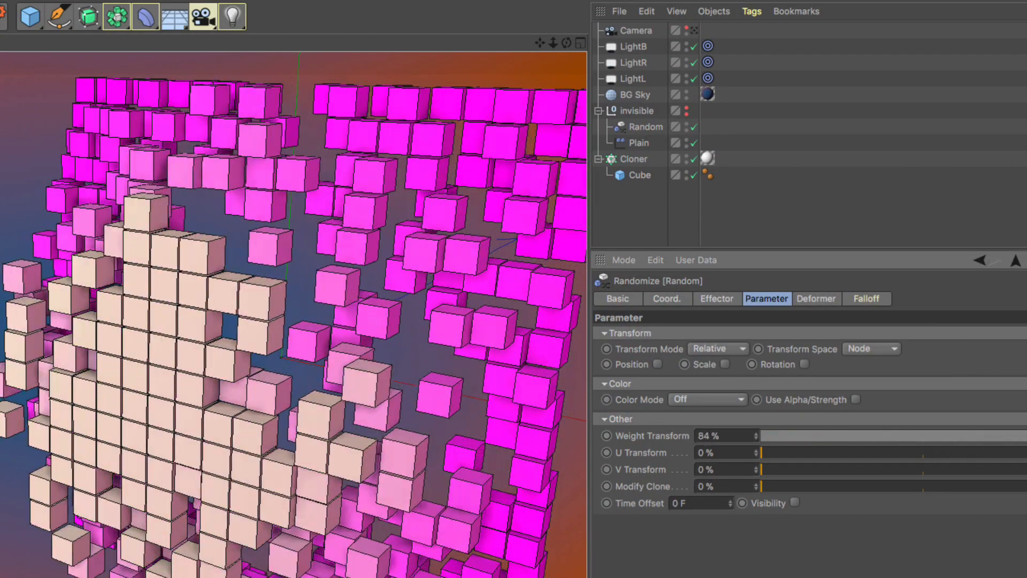
click(716, 299)
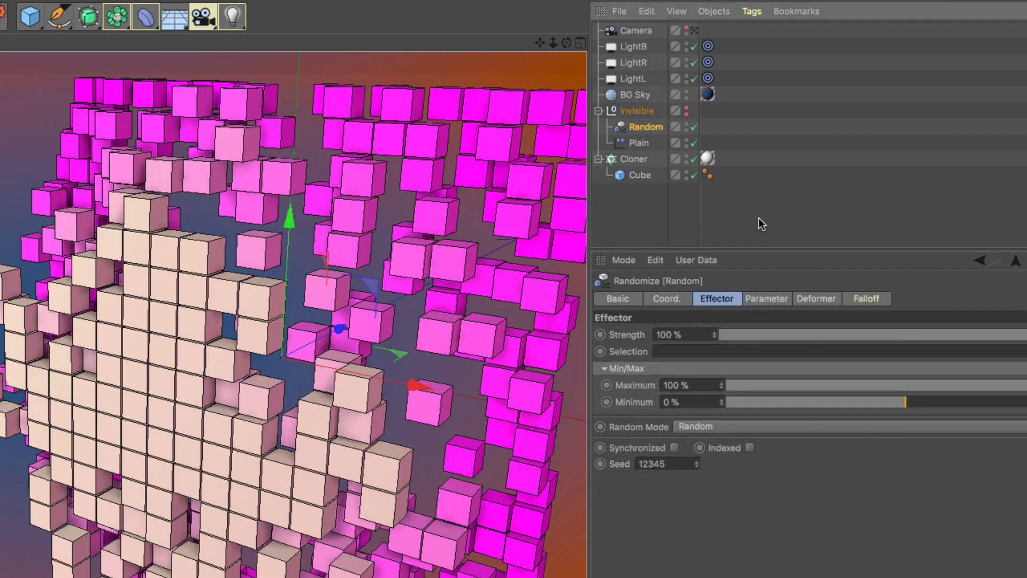
click(633, 158)
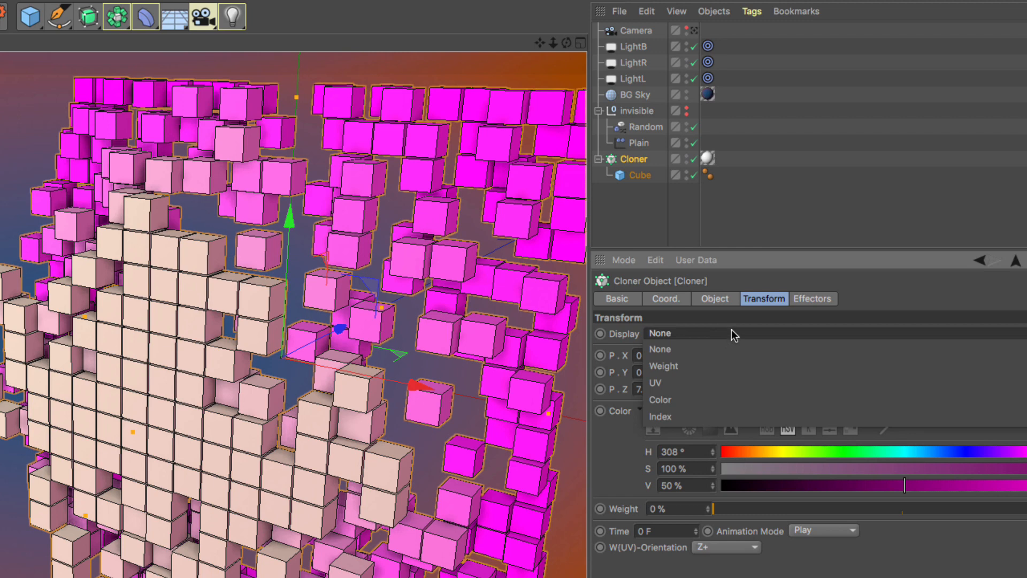
click(663, 366)
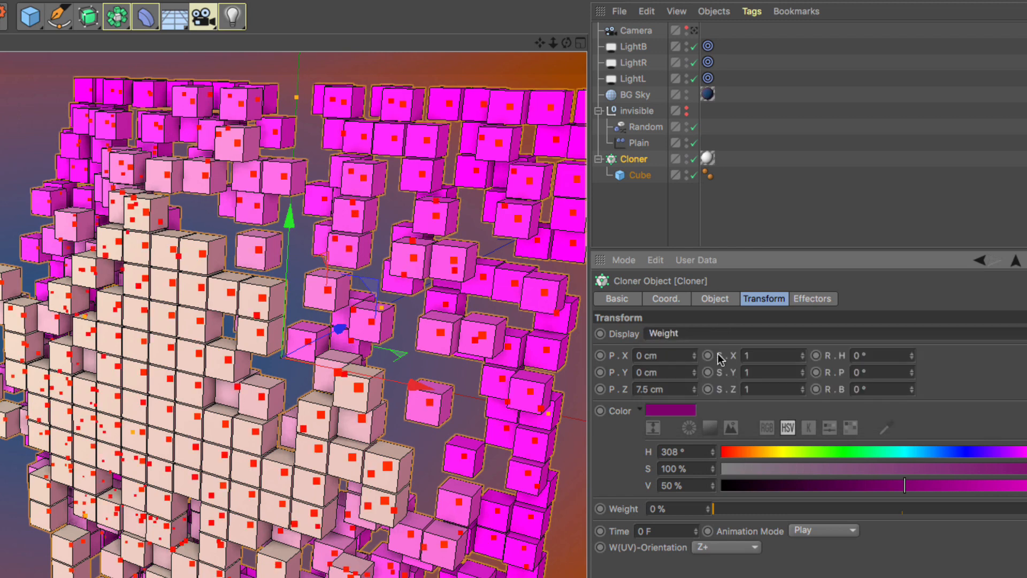
Step: Lower the Random effector's Maximum to about -67% and its Falloff Weight to about 43%
click(646, 126)
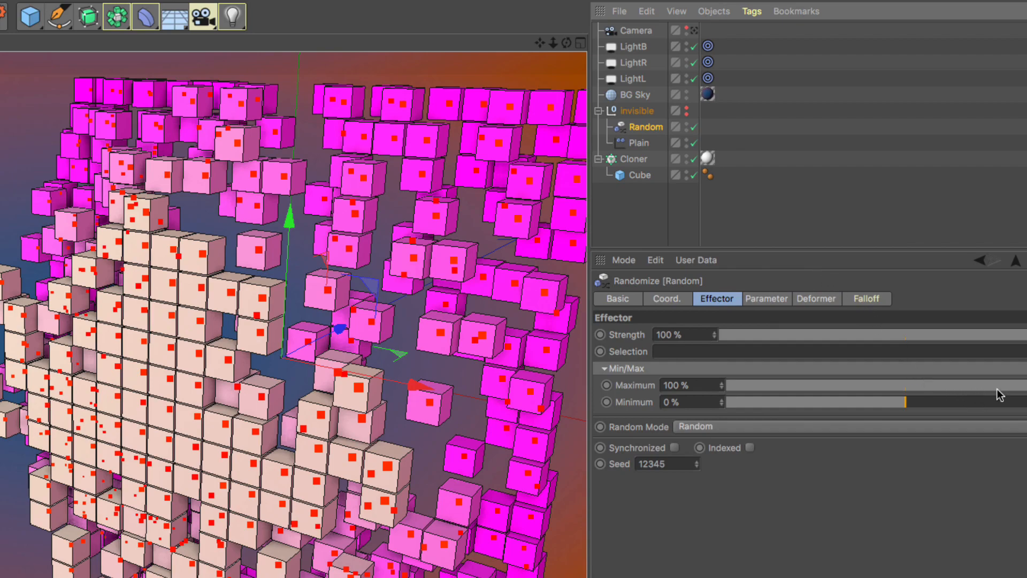
drag(904, 384, 786, 384)
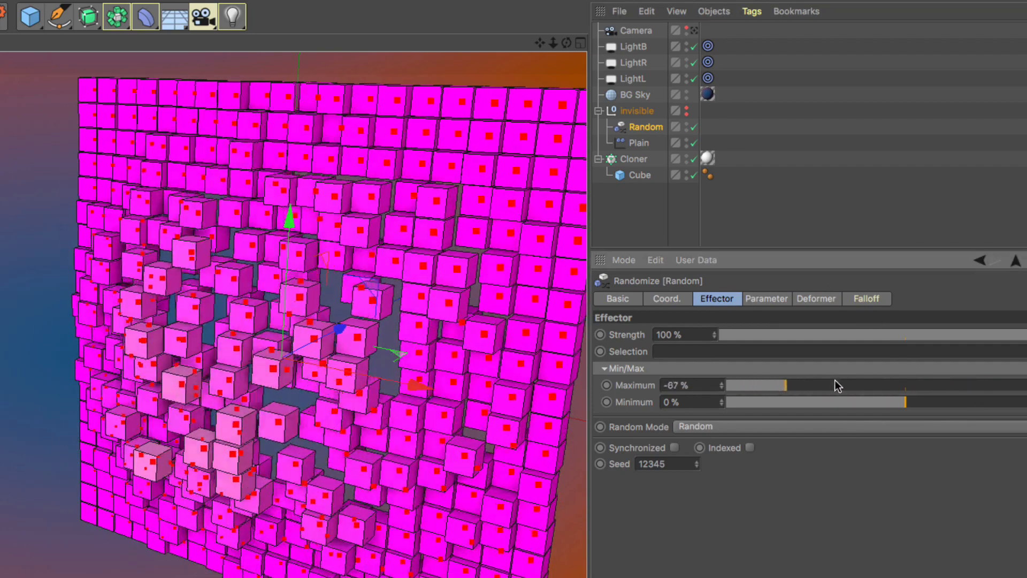
click(865, 299)
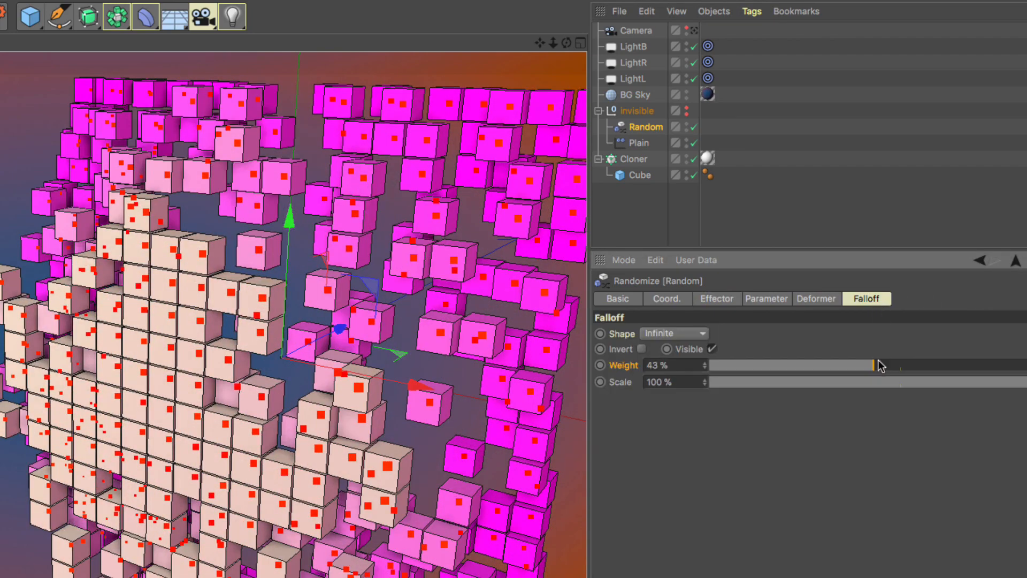
drag(871, 365, 888, 364)
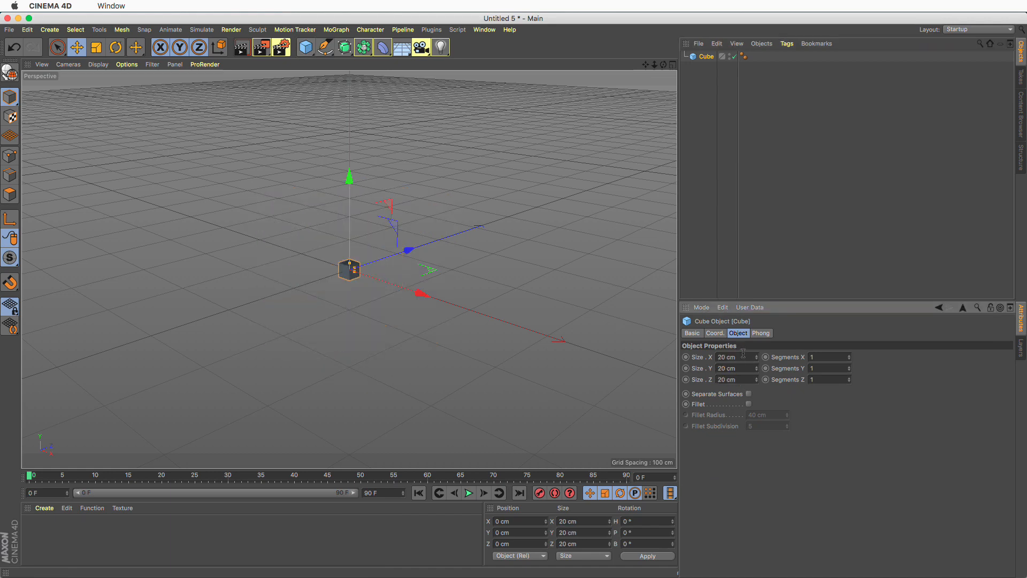
Step: Put the cube in a MoGraph Cloner set to Grid Array with Count 11, 1, 11
click(335, 30)
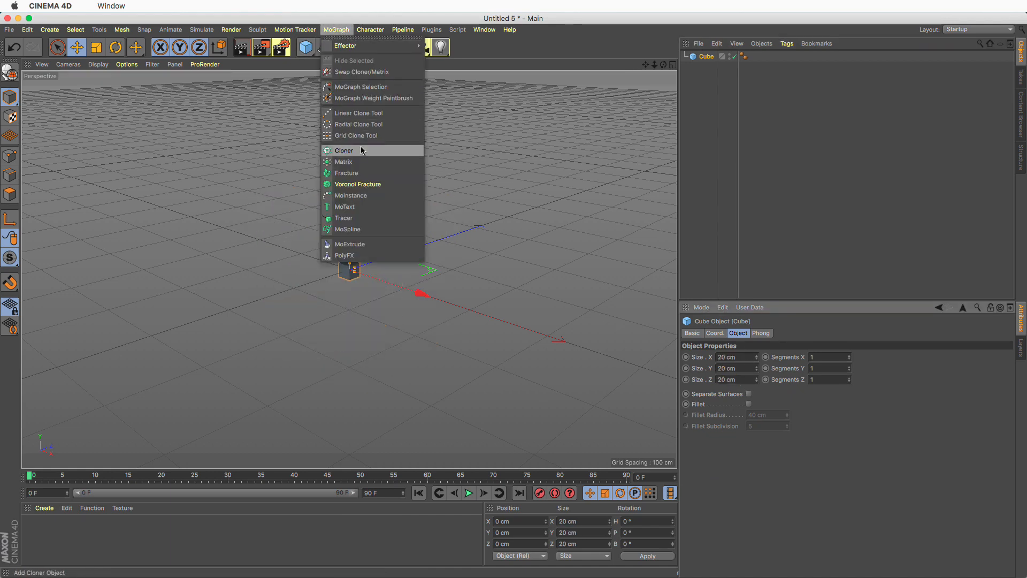
click(344, 150)
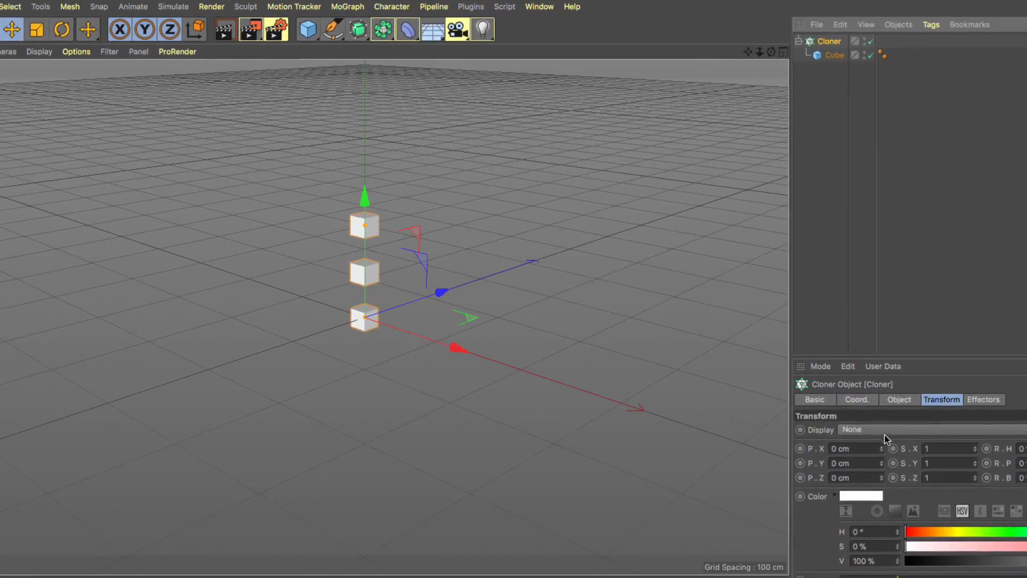
click(898, 399)
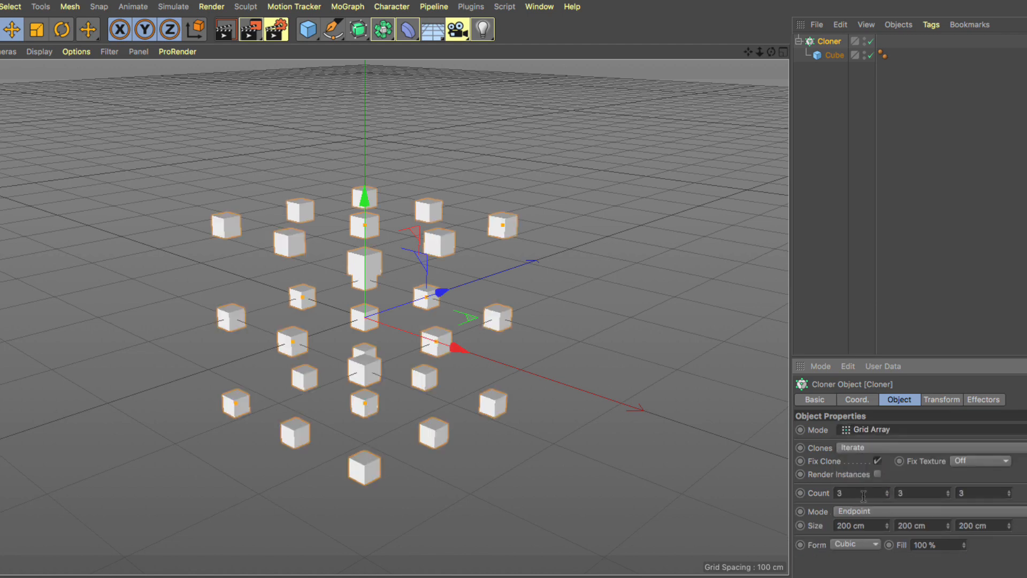
text(11)
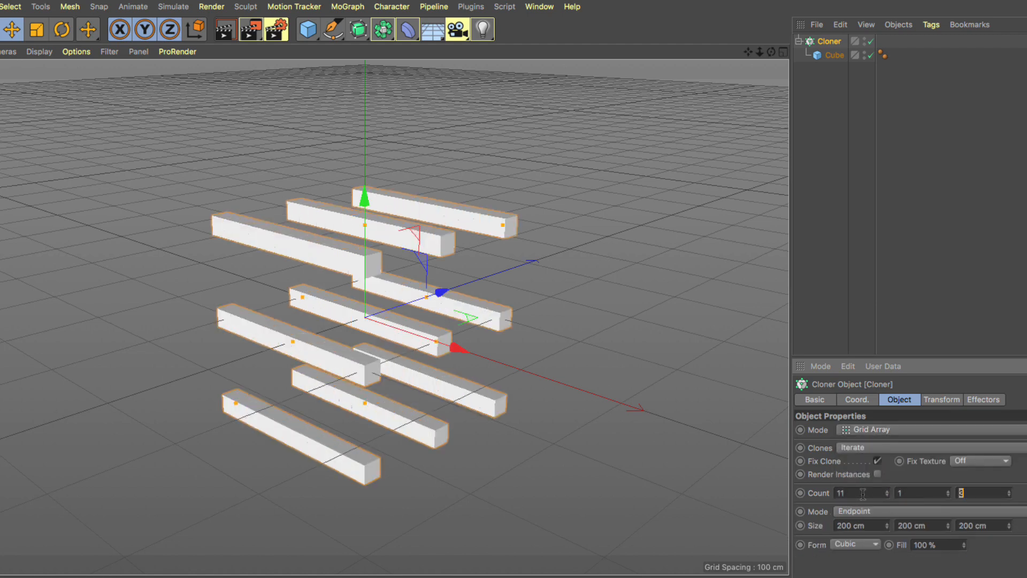
text(11)
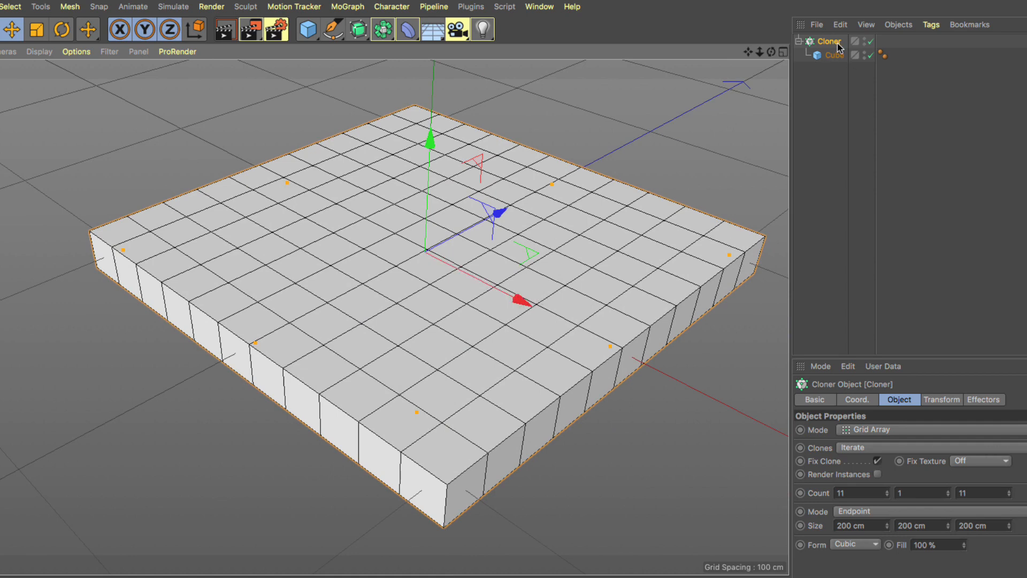
Step: Add a Plain effector whose Parameter P.Y lifts the clones 100 cm
click(347, 7)
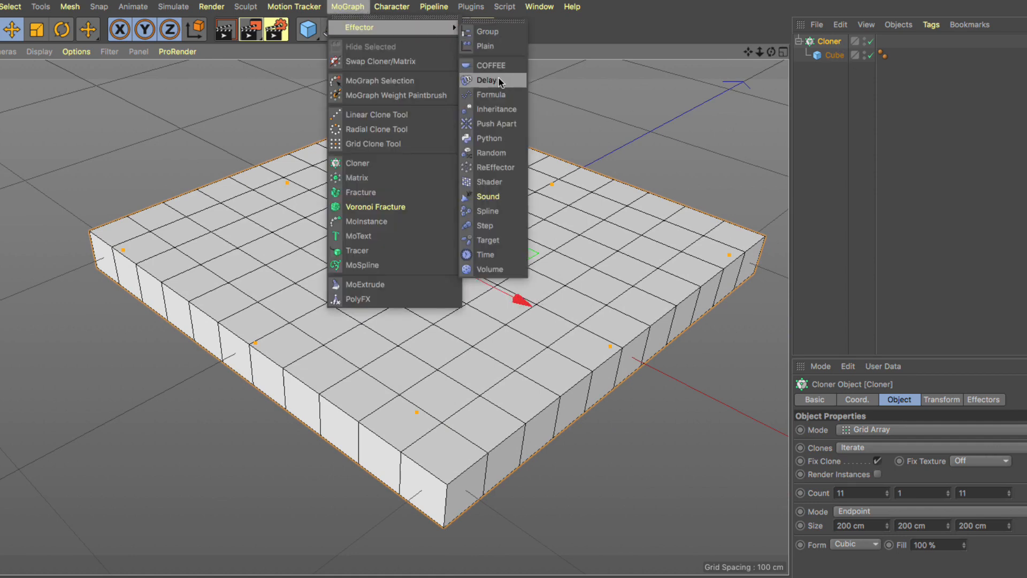
click(487, 46)
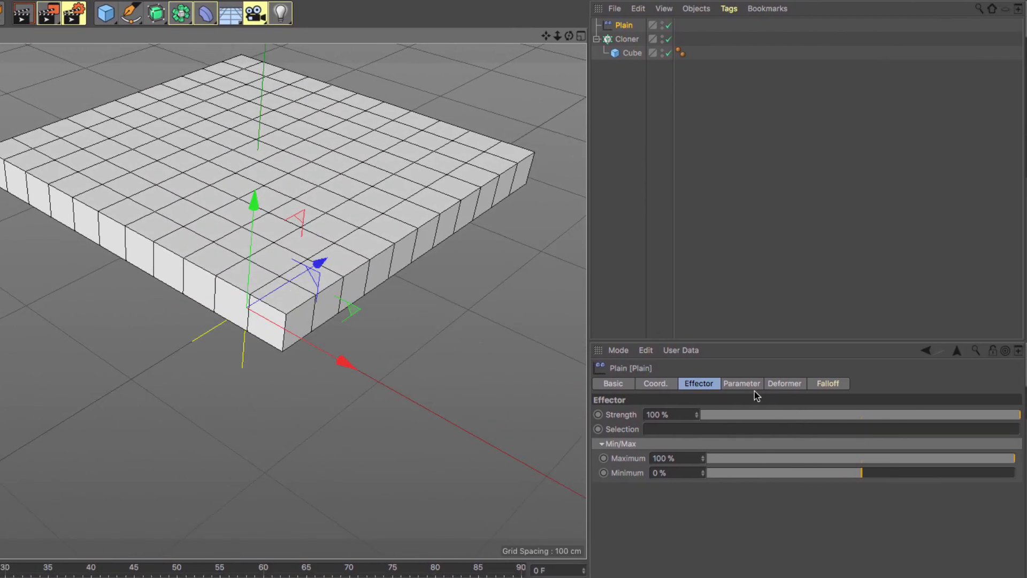
click(741, 383)
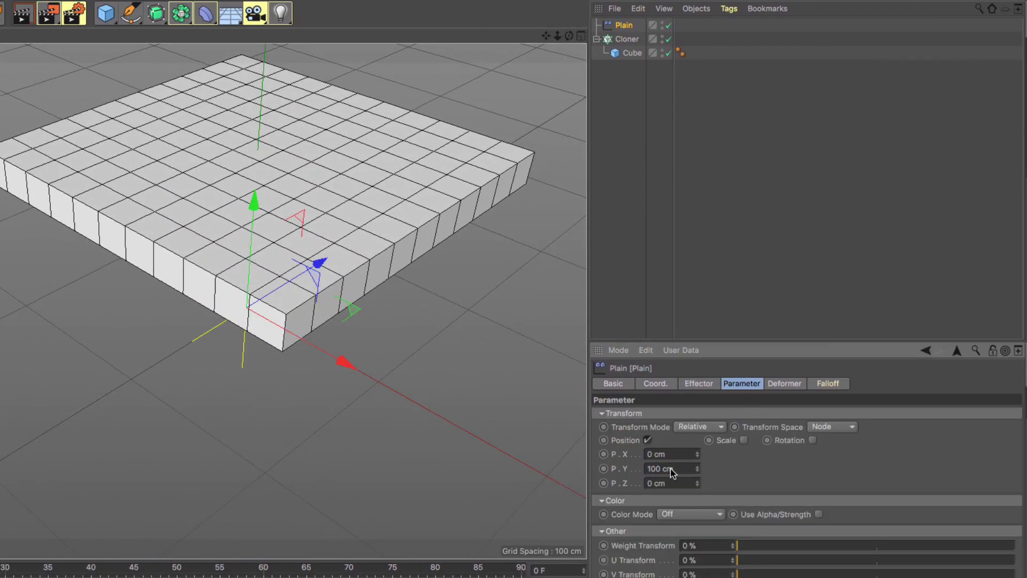
Step: Give the effector a Linear falloff oriented +X and slide it along X across the grid
click(827, 383)
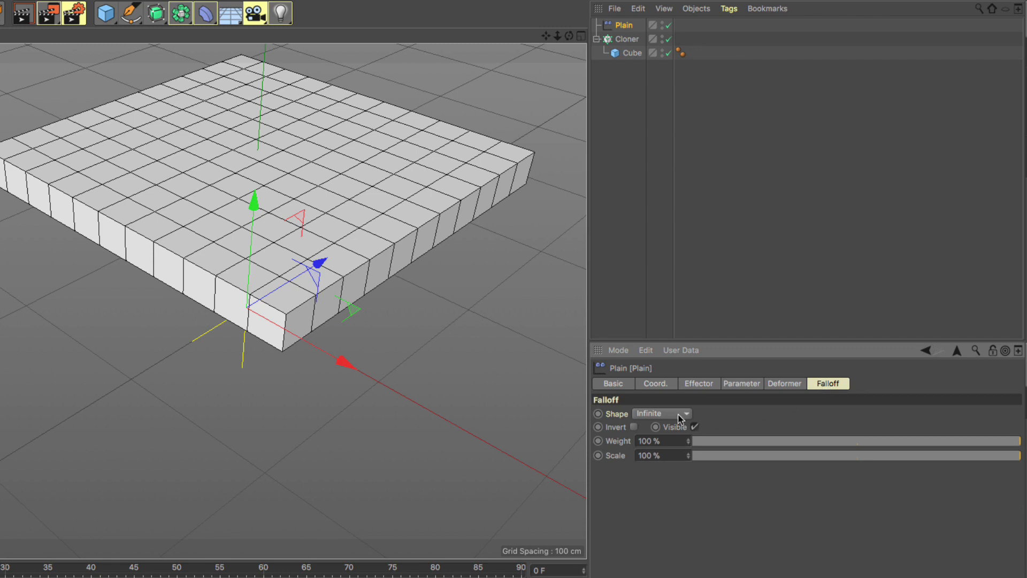
click(661, 413)
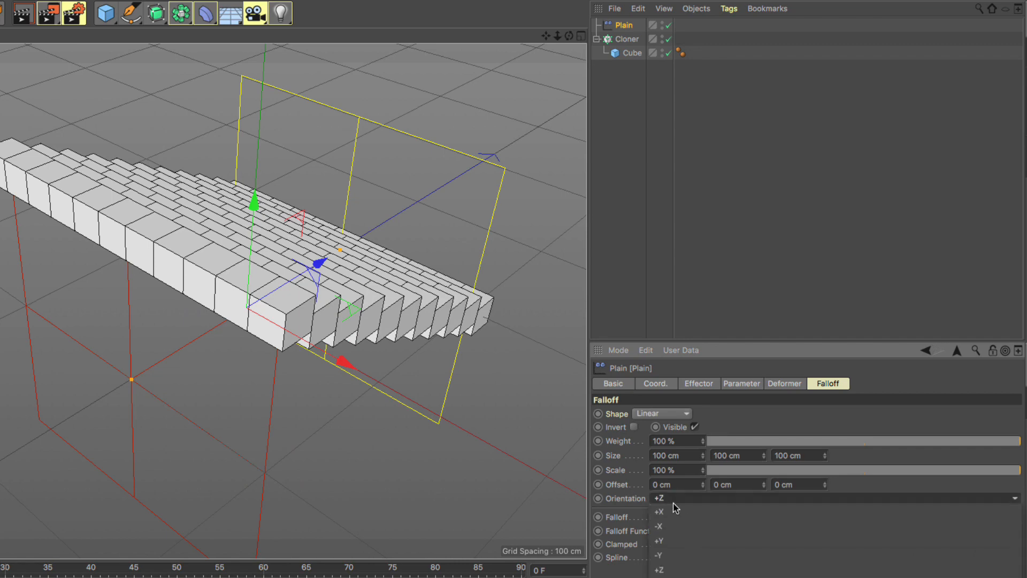
click(658, 511)
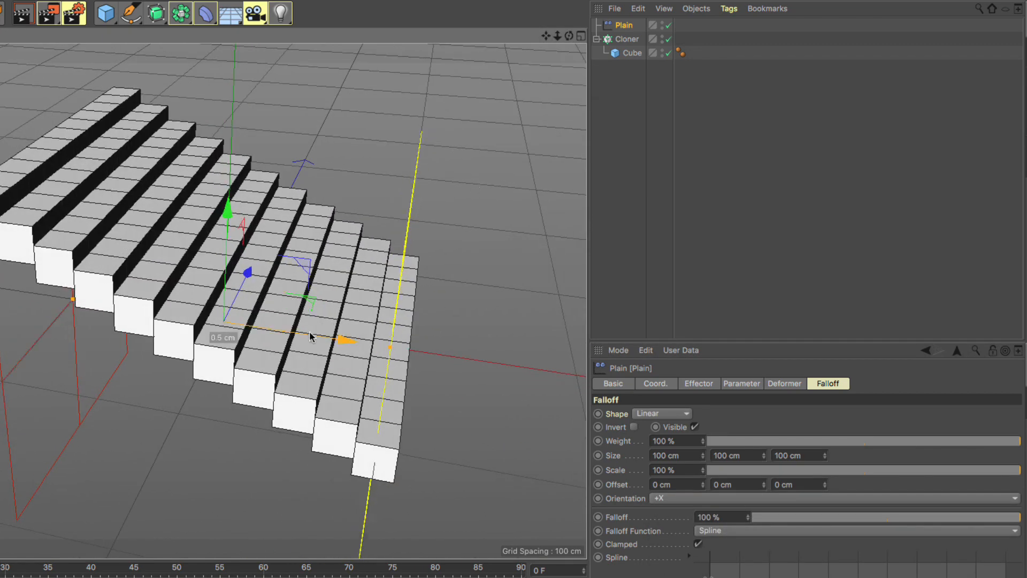
drag(340, 339, 568, 373)
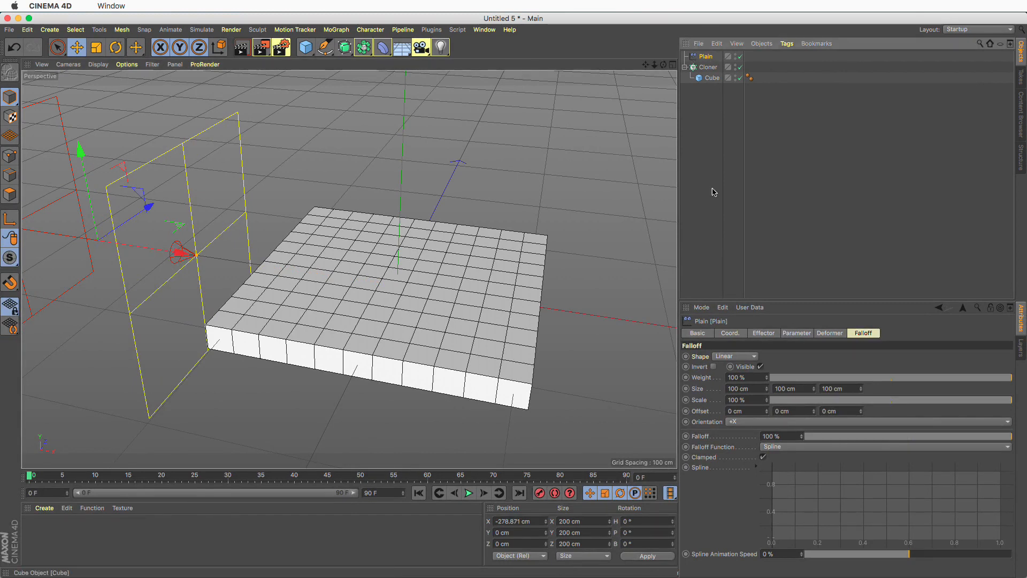
Step: Keyframe the effector's P.X at frame 0 and again at frame 40 on the far side of the grid
click(729, 333)
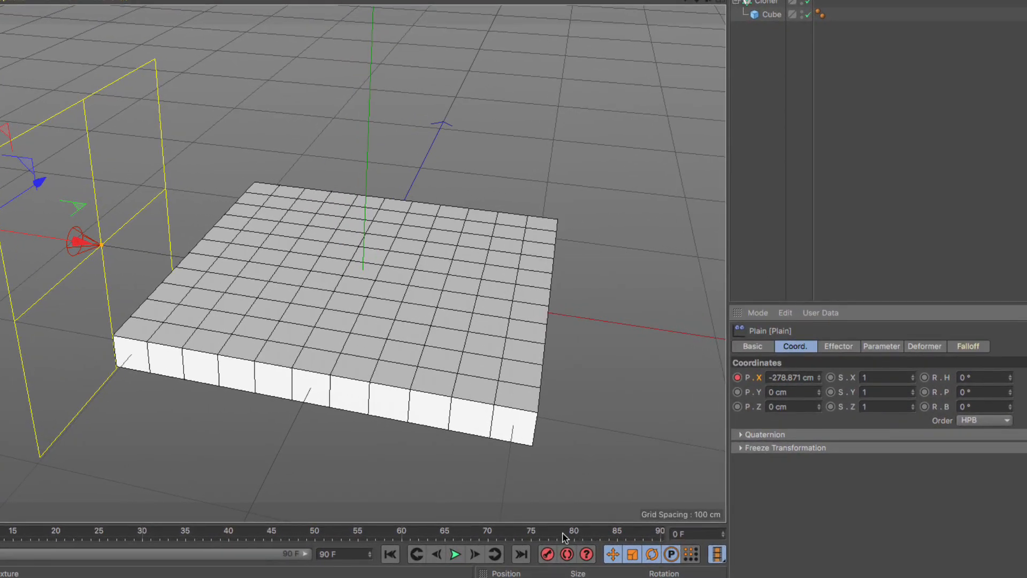
click(573, 531)
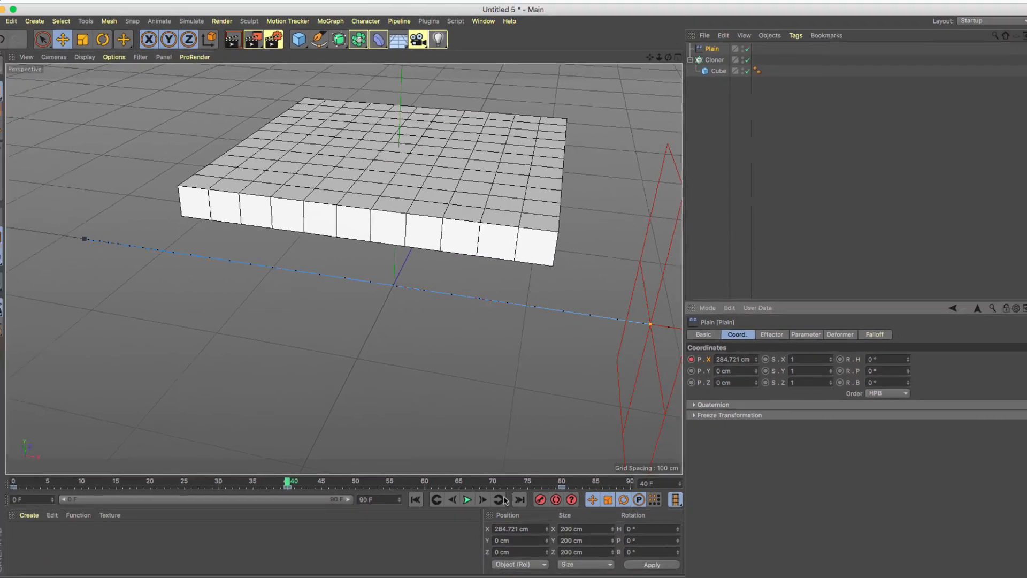
click(466, 492)
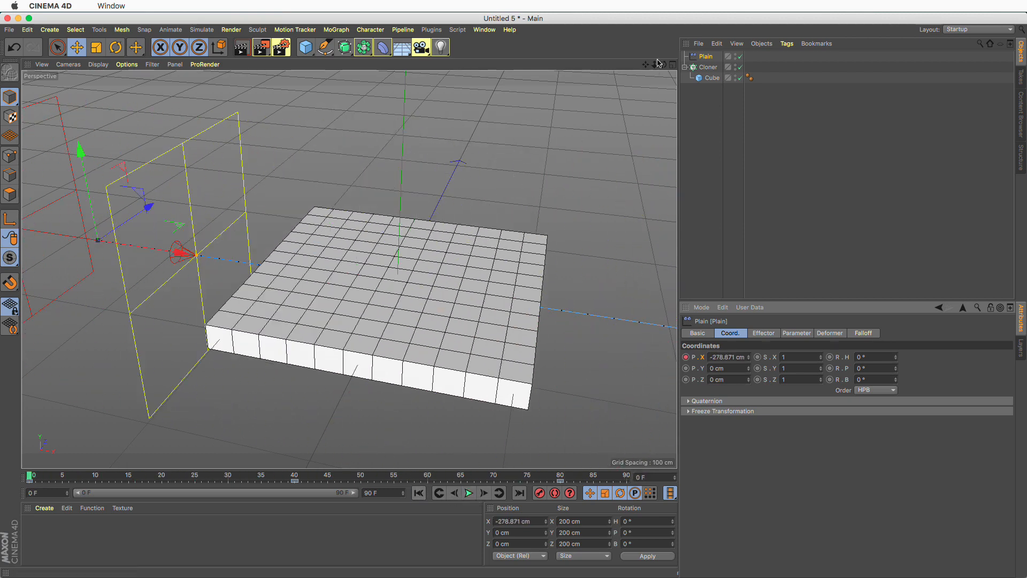
Step: Add a Random effector to the cloner with a Linear falloff shape and check its Min/Max strength
click(708, 66)
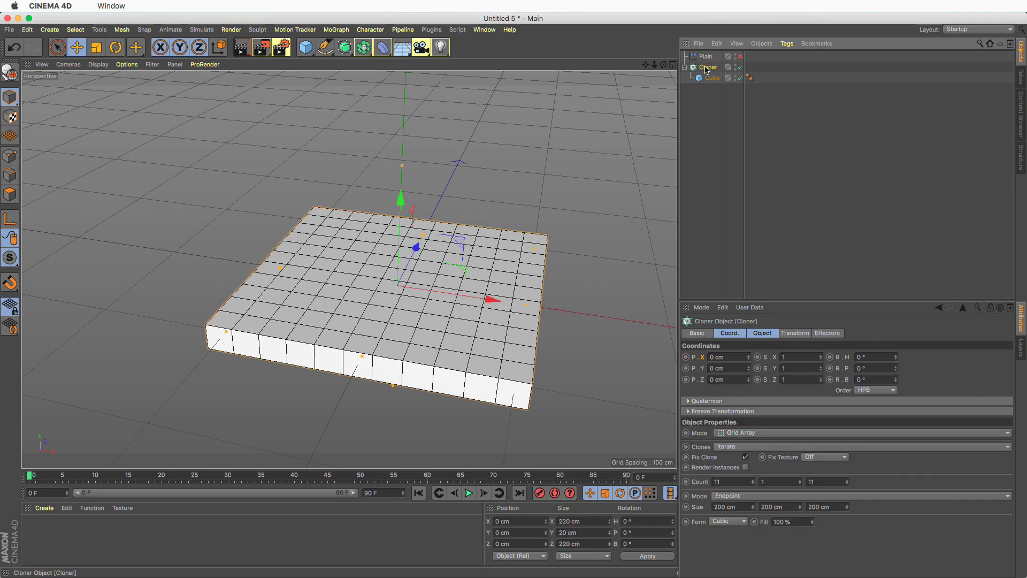
click(335, 30)
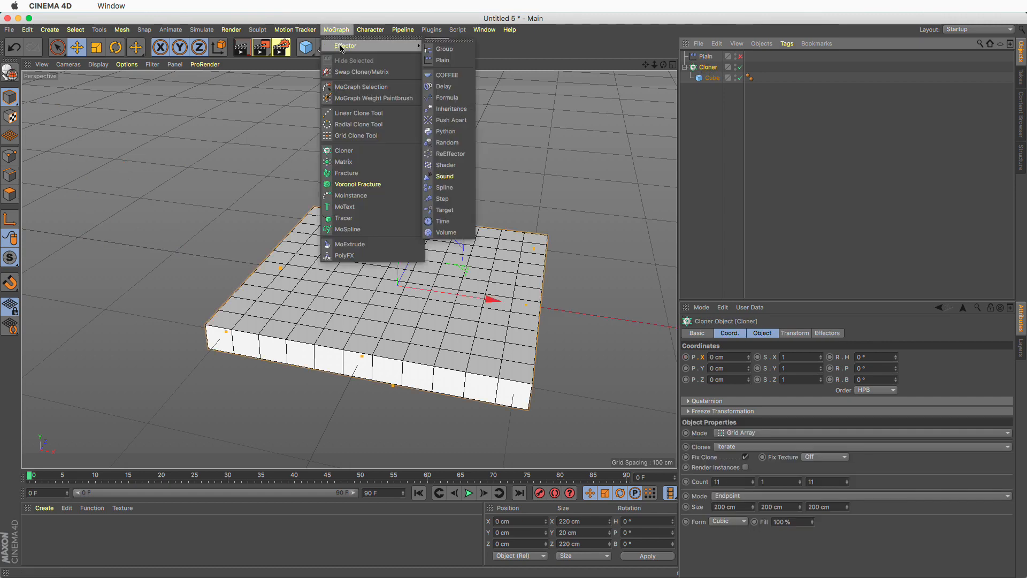
click(448, 142)
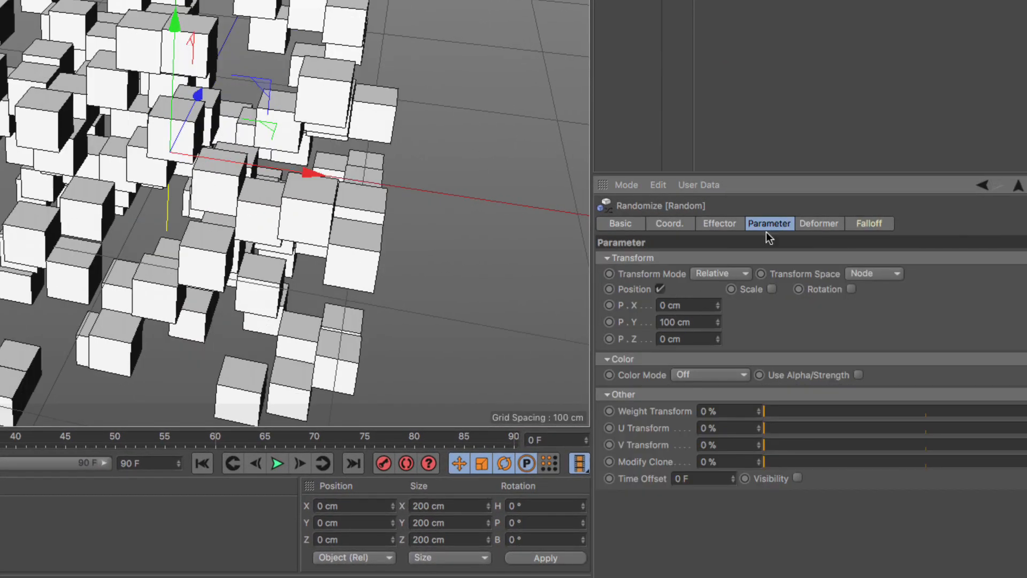
click(869, 223)
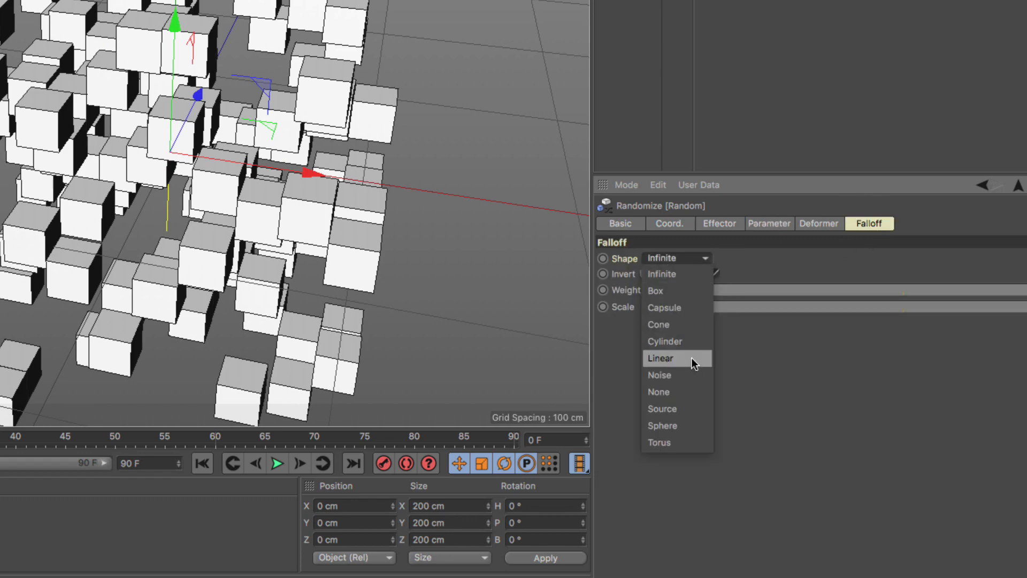
click(660, 357)
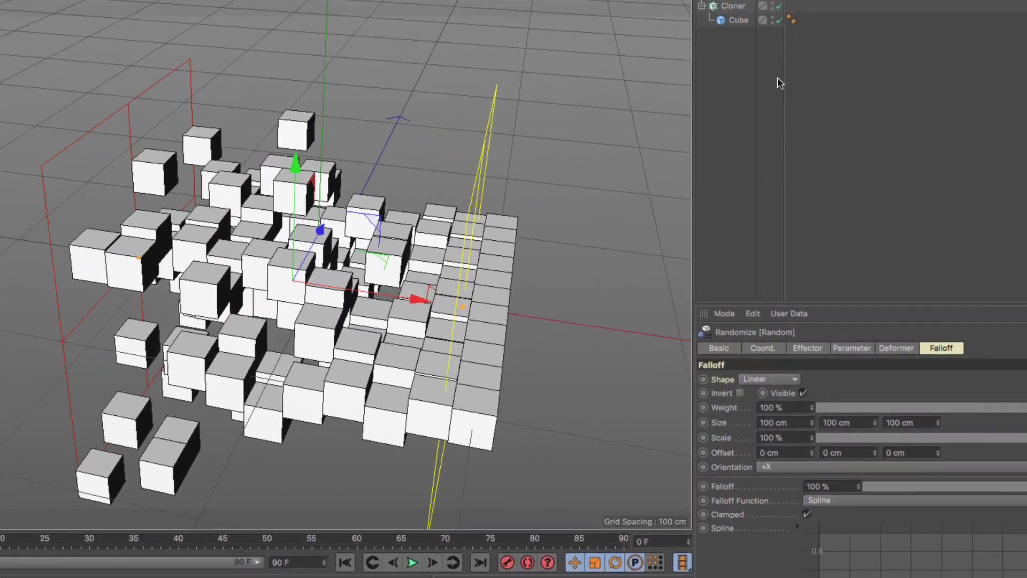
click(807, 347)
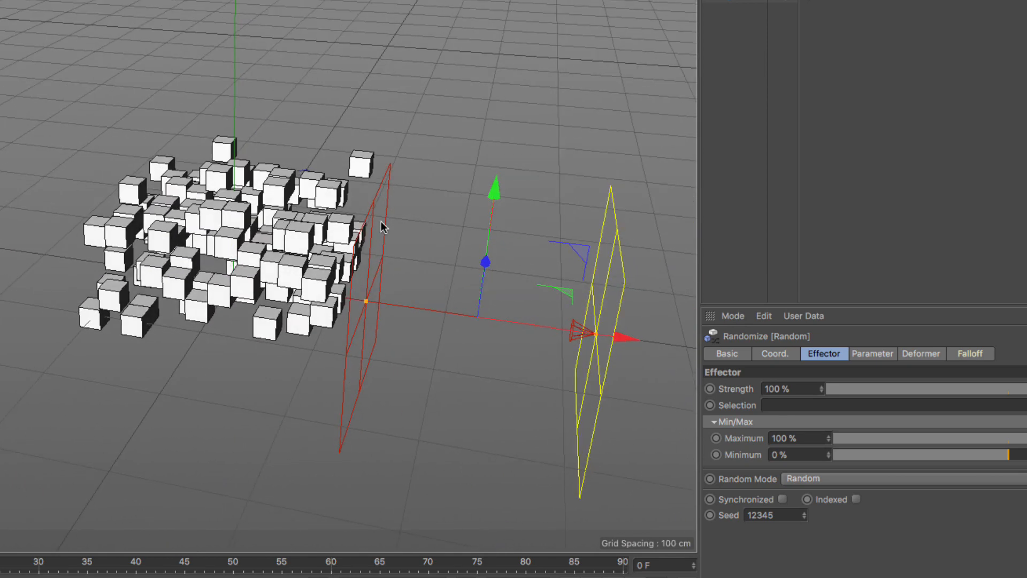
mouse_move(181, 334)
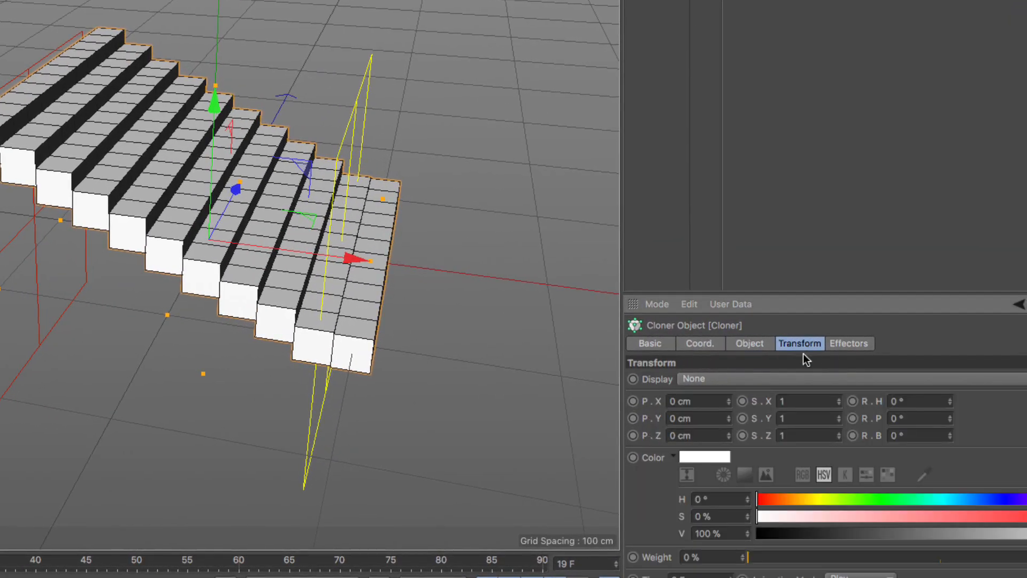
click(694, 379)
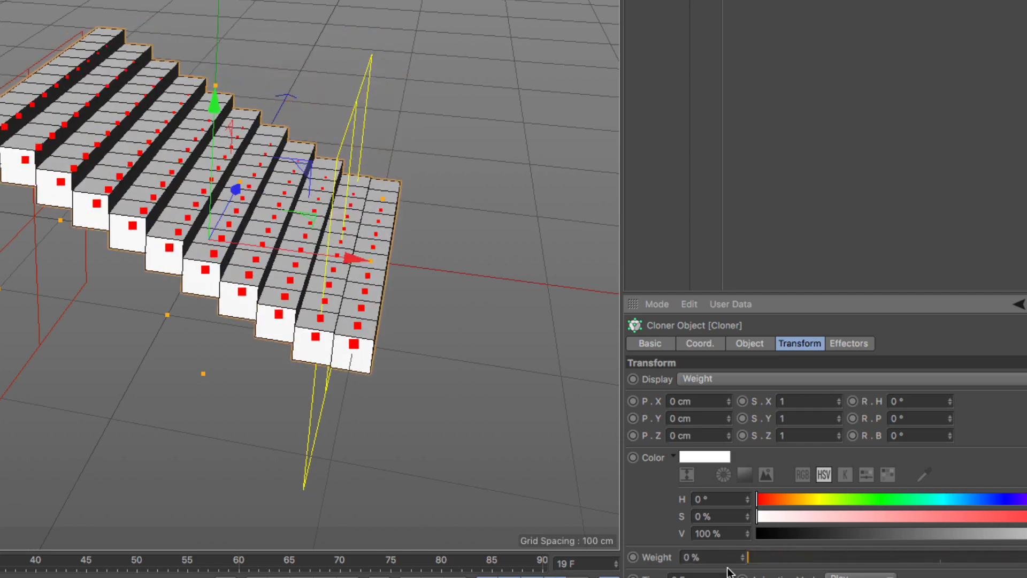
mouse_move(390, 346)
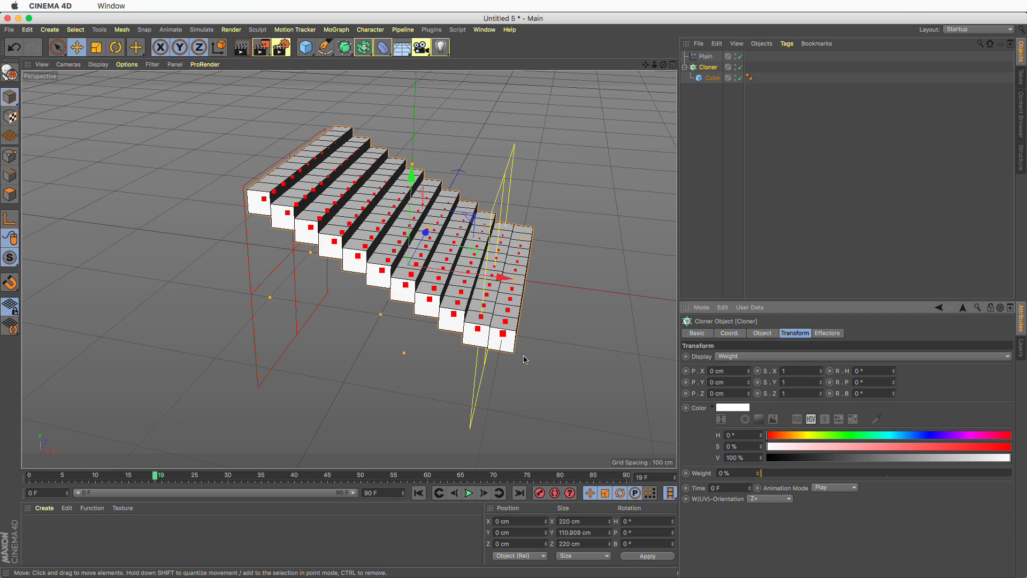
mouse_move(522, 350)
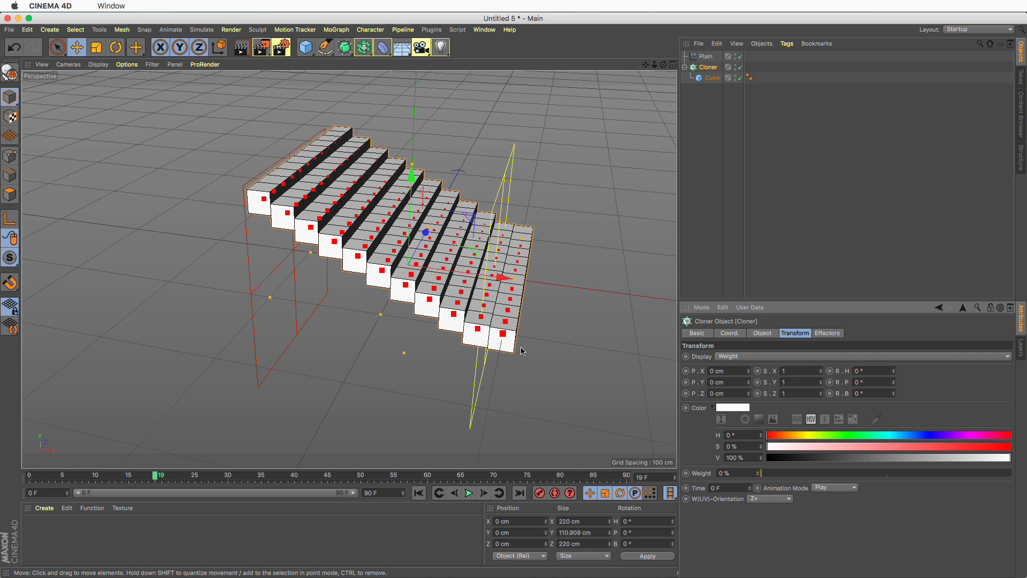
mouse_move(546, 340)
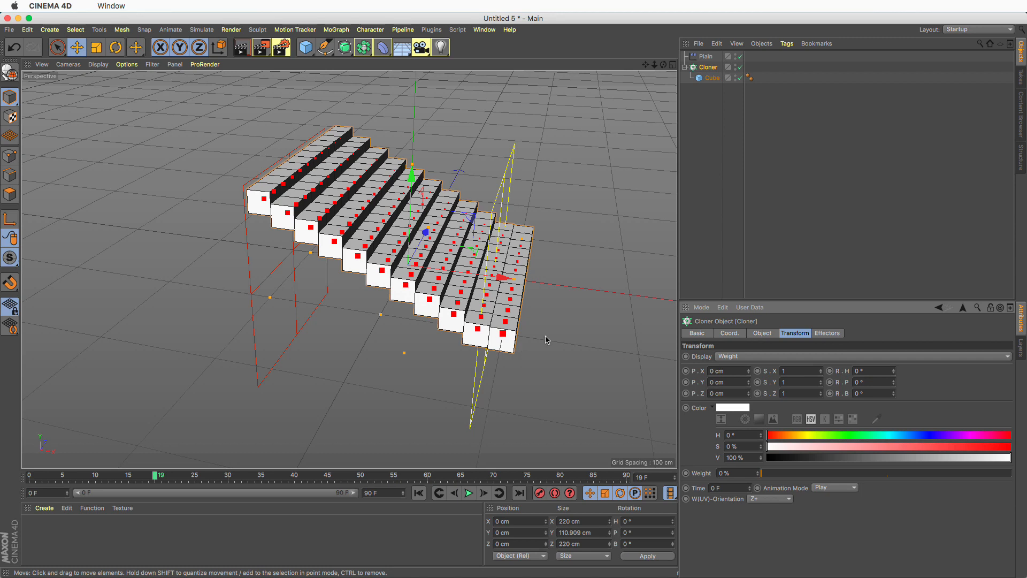
mouse_move(555, 335)
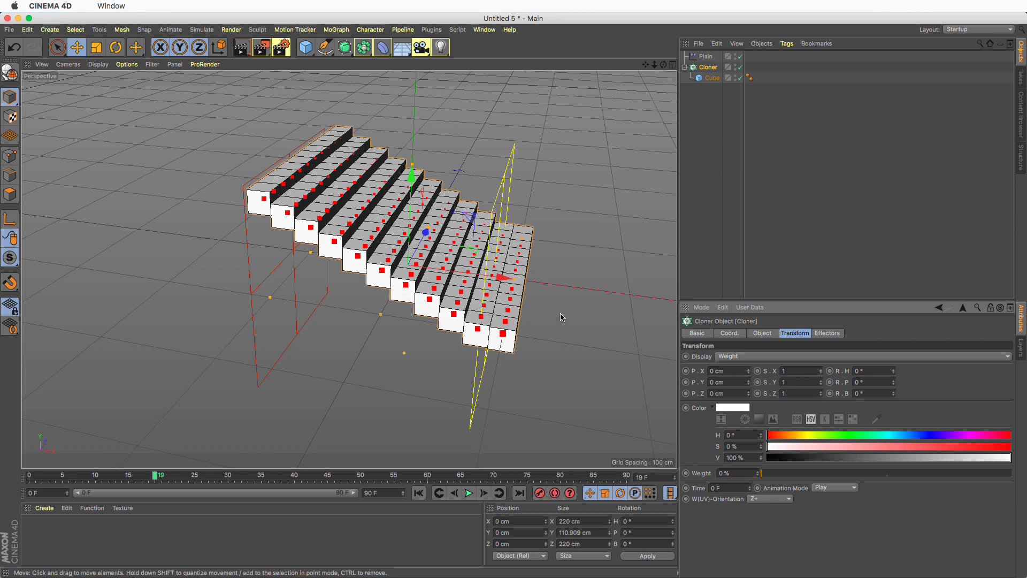
mouse_move(733, 359)
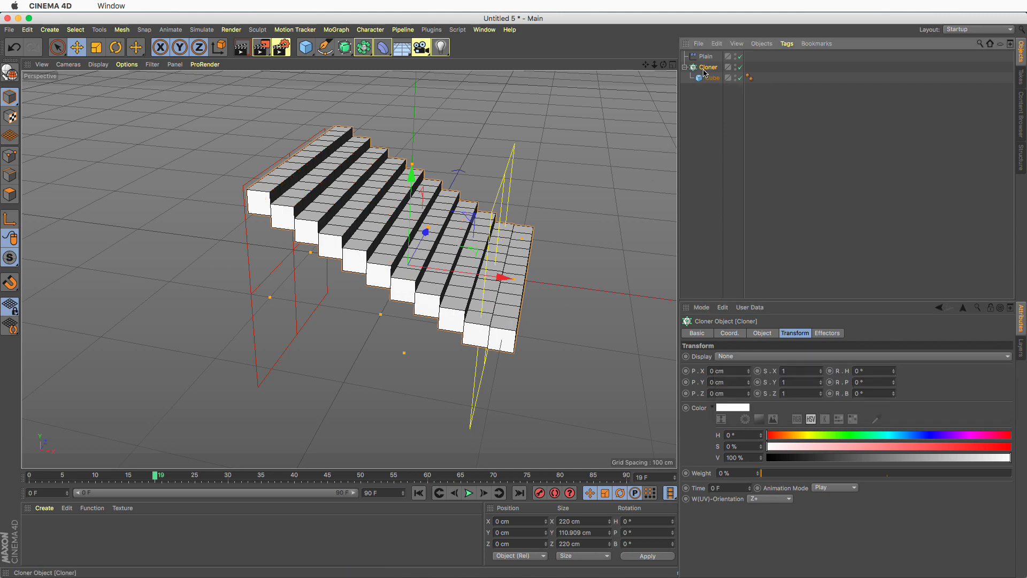
click(336, 30)
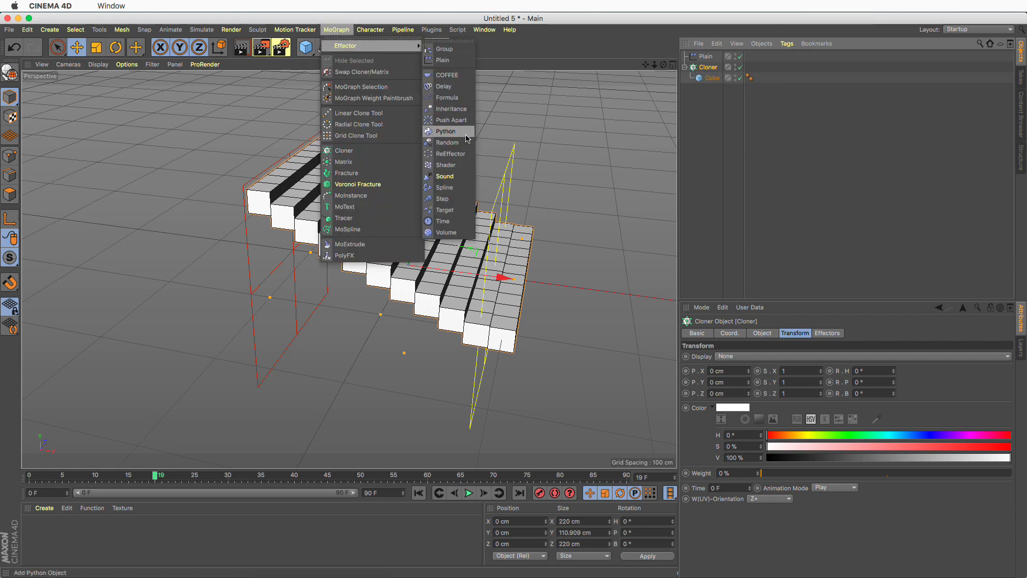
Step: Add a Random effector affecting Weight rather than Position and confirm the Cloner lists Random and Plain
click(448, 142)
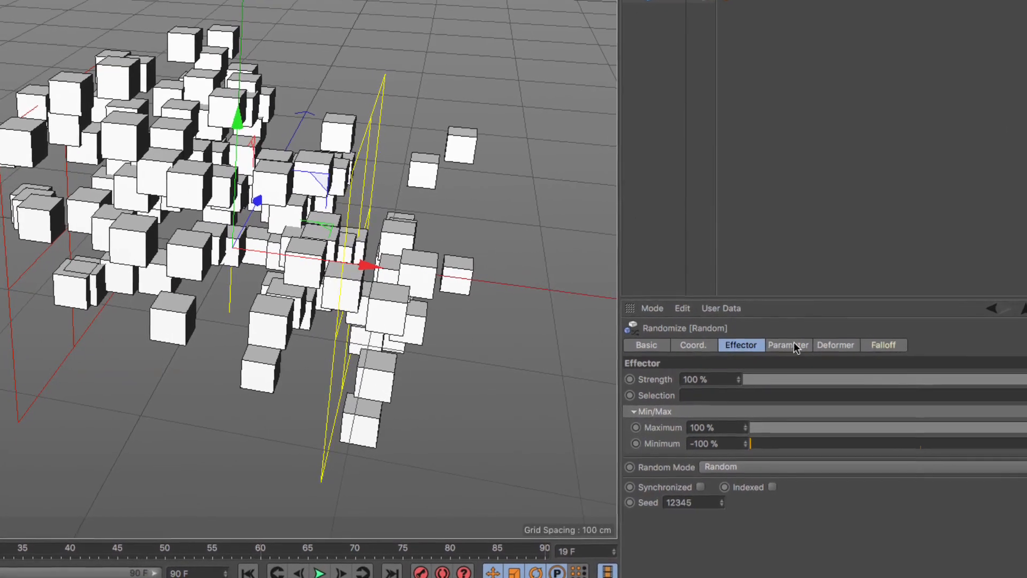
click(789, 344)
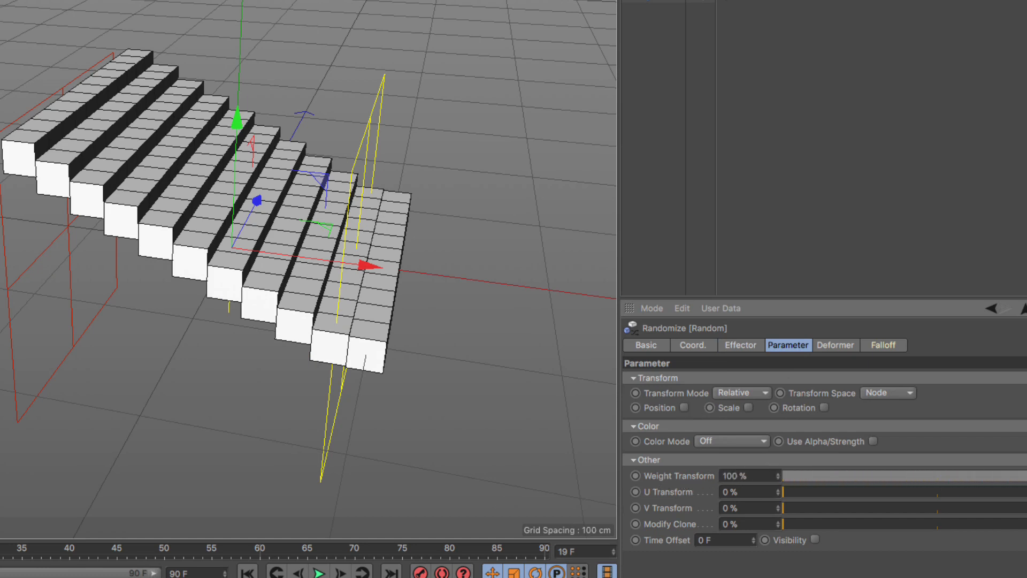
click(661, 40)
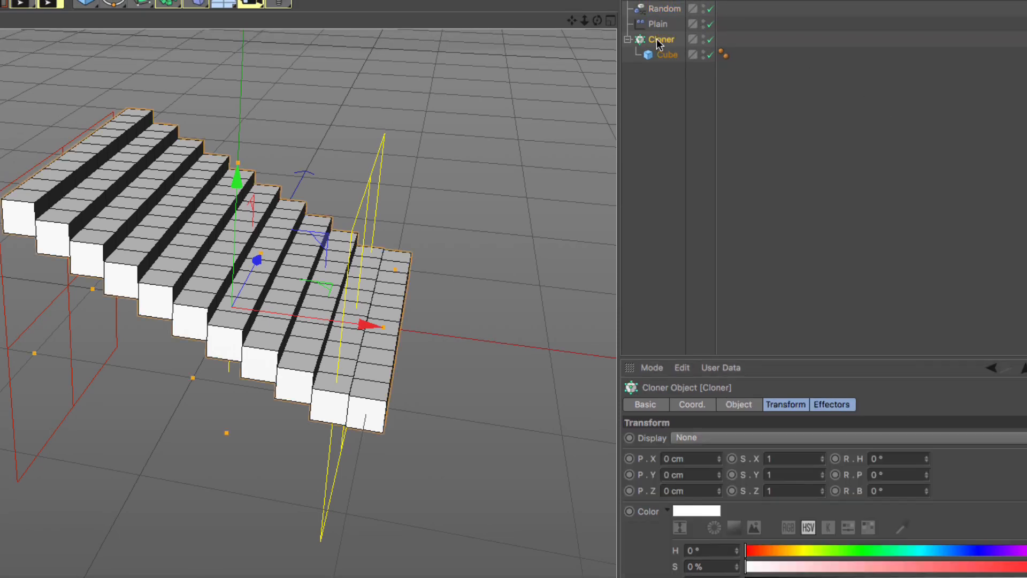
click(831, 405)
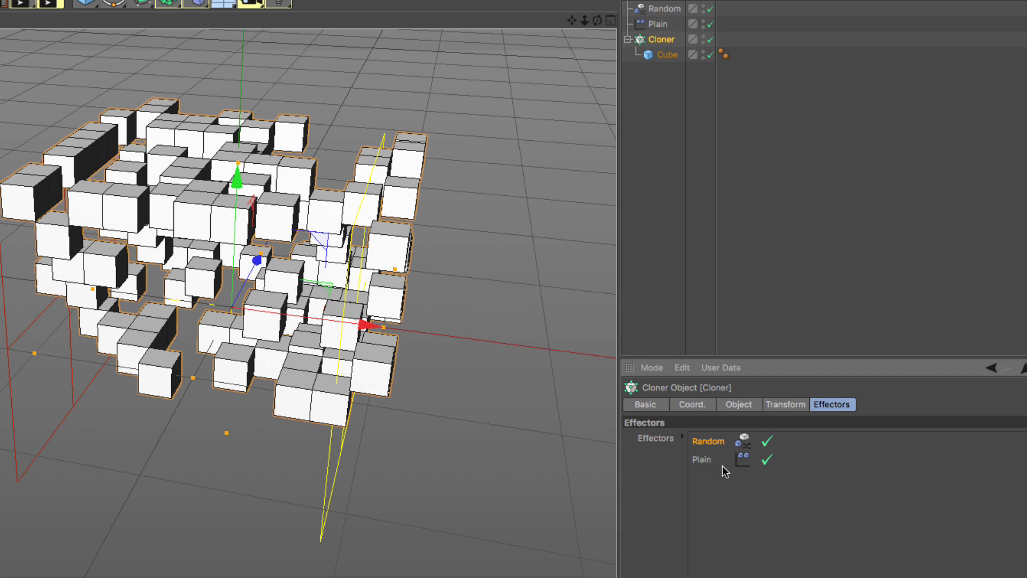
mouse_move(701, 454)
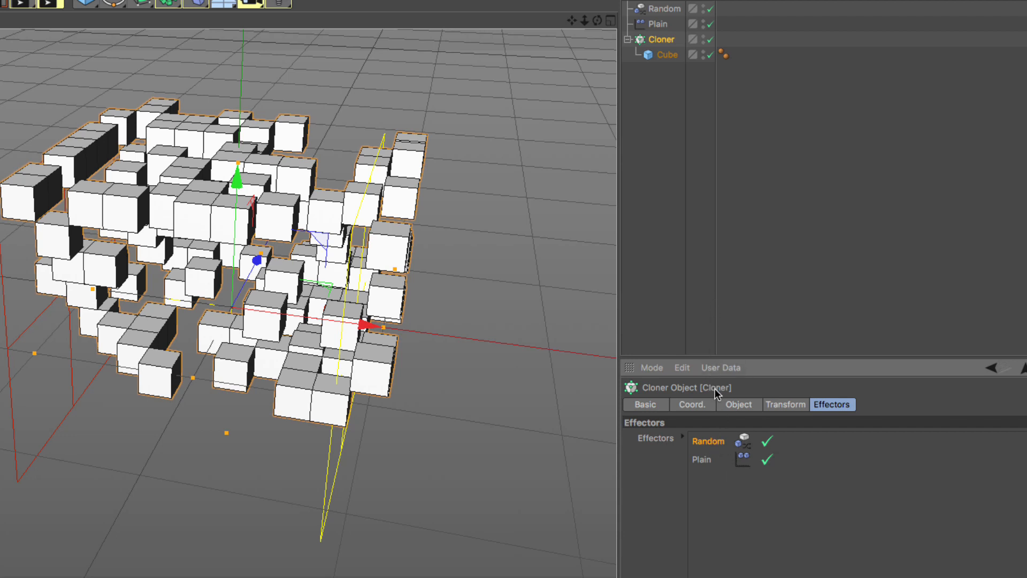
mouse_move(660, 30)
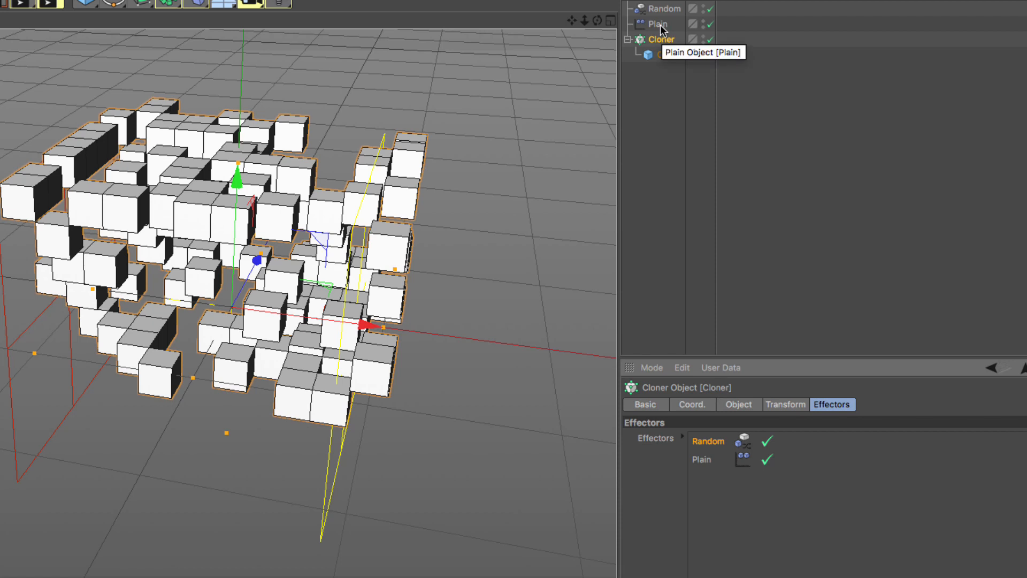
Step: Check the Plain effector's Linear falloff with Weight 0% and the Random effector's Infinite falloff
click(658, 24)
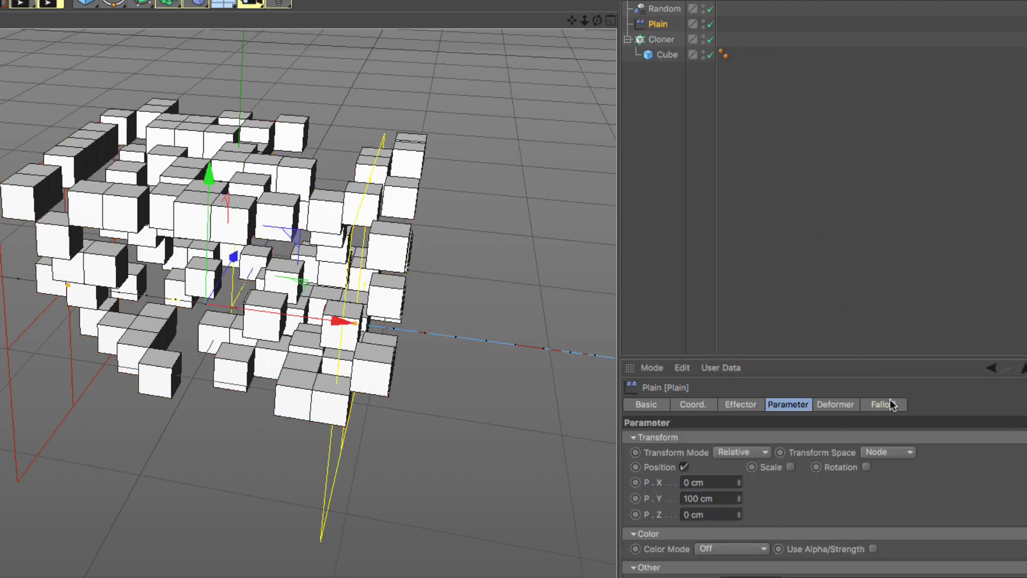
click(882, 404)
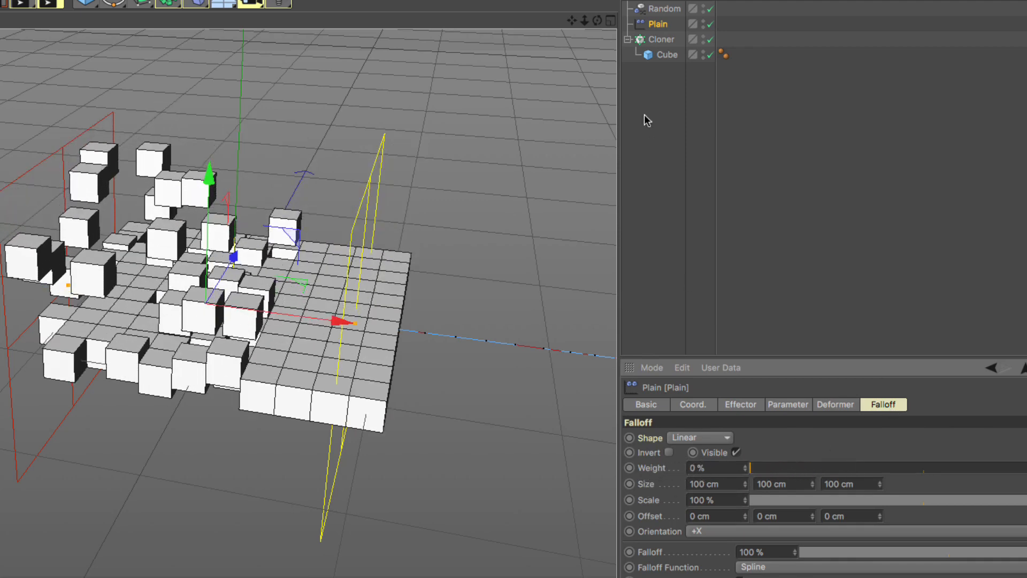
click(663, 8)
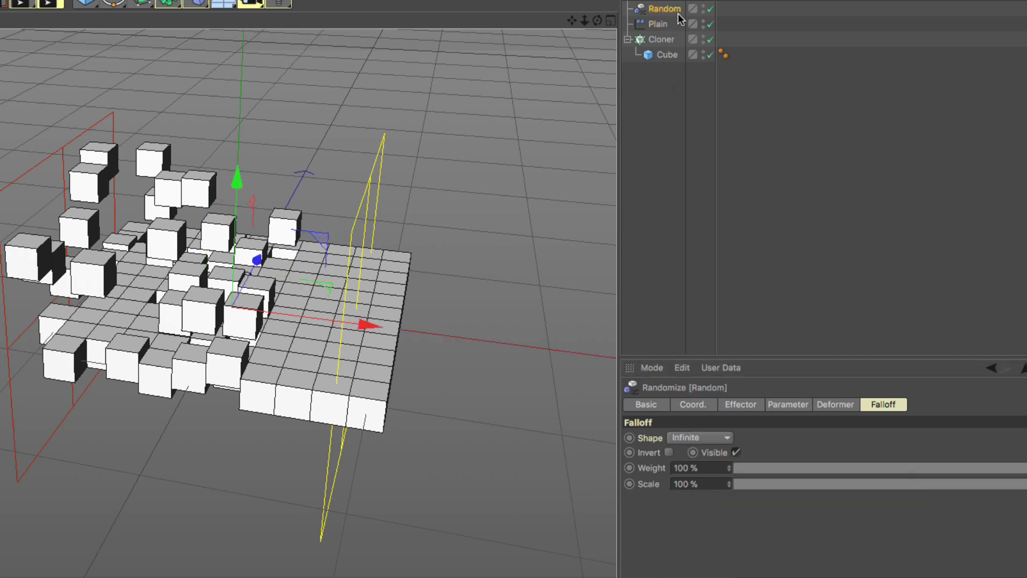
mouse_move(792, 490)
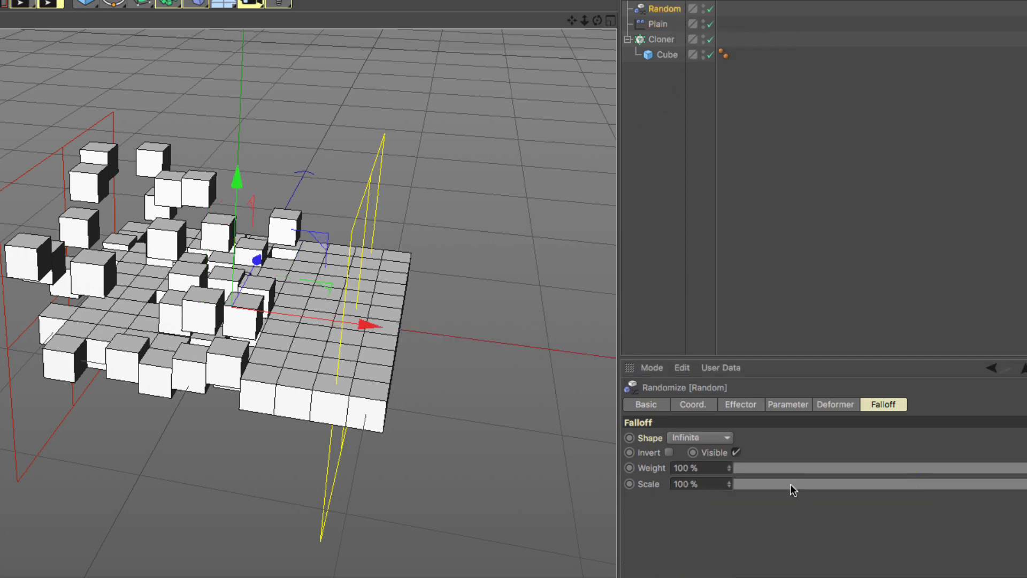
click(739, 404)
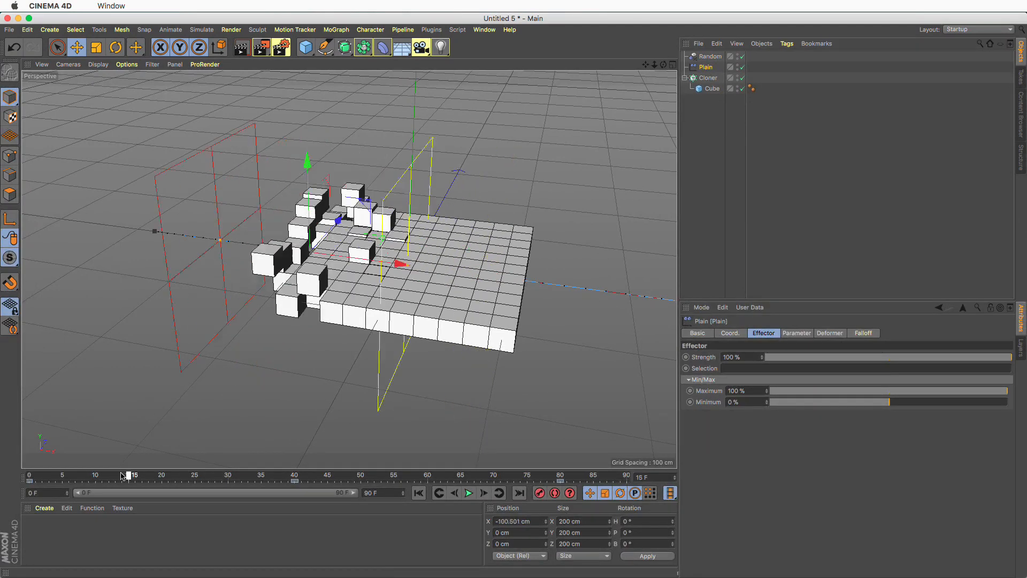
drag(123, 475, 212, 475)
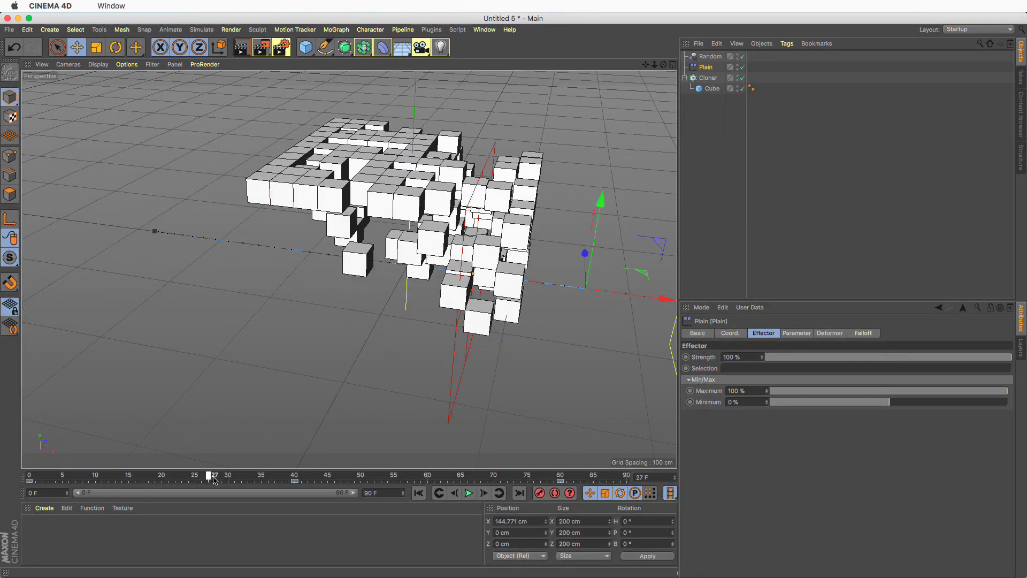
drag(209, 474, 538, 474)
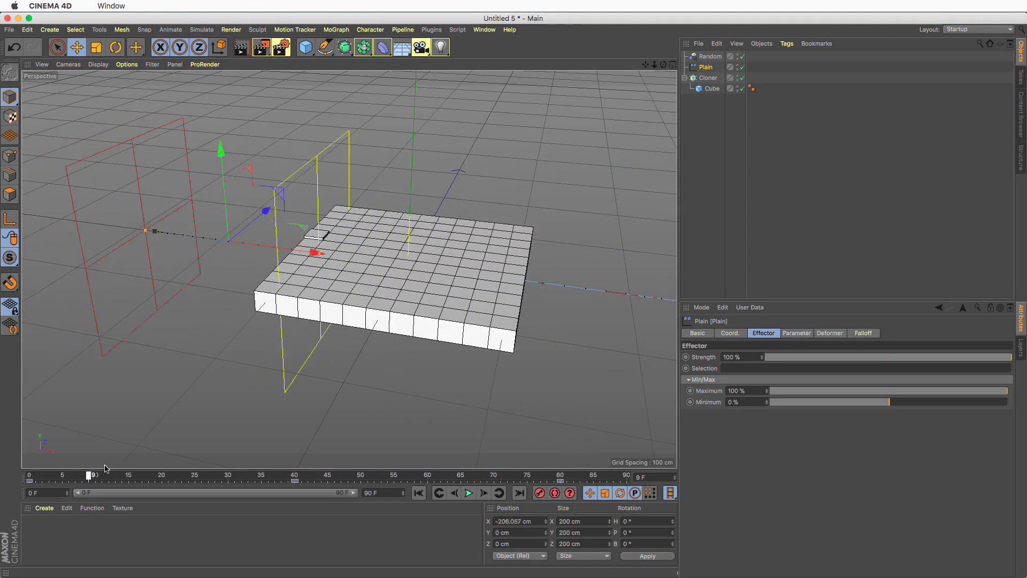
drag(88, 474, 354, 473)
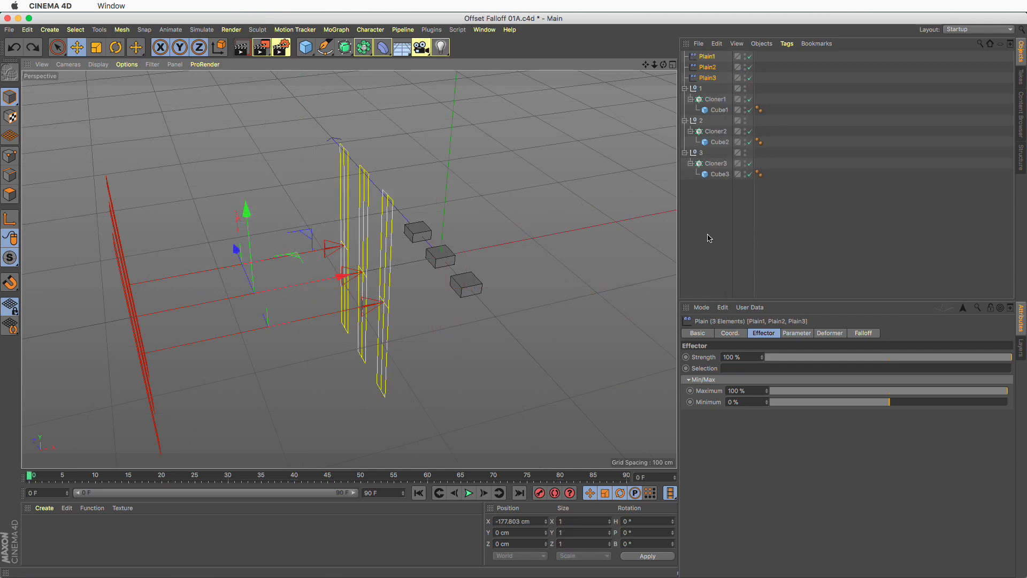
mouse_move(678, 229)
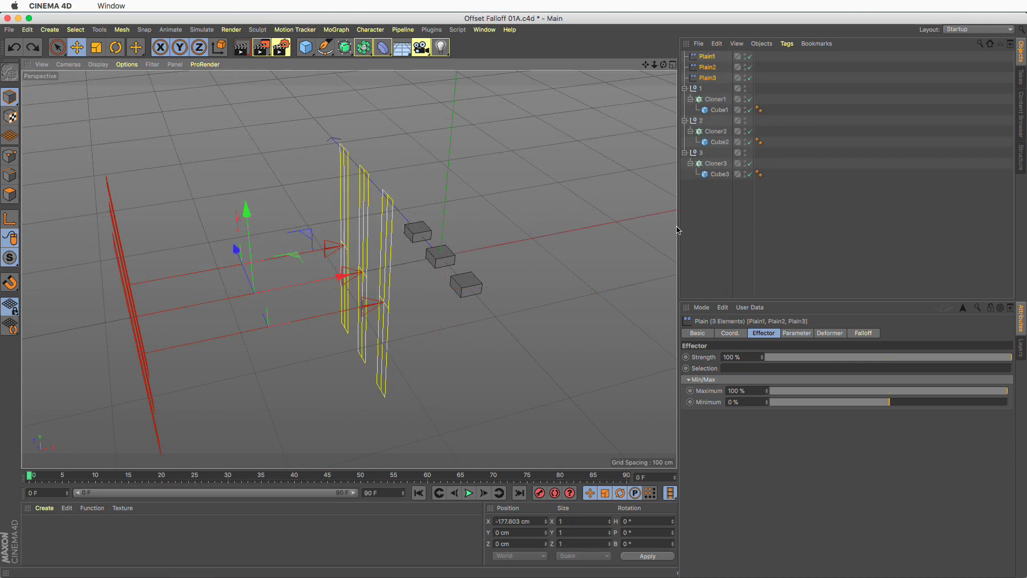
Step: Select Plain1, Plain2 and Plain3 together and nudge them toward the single-cube cloners
click(926, 143)
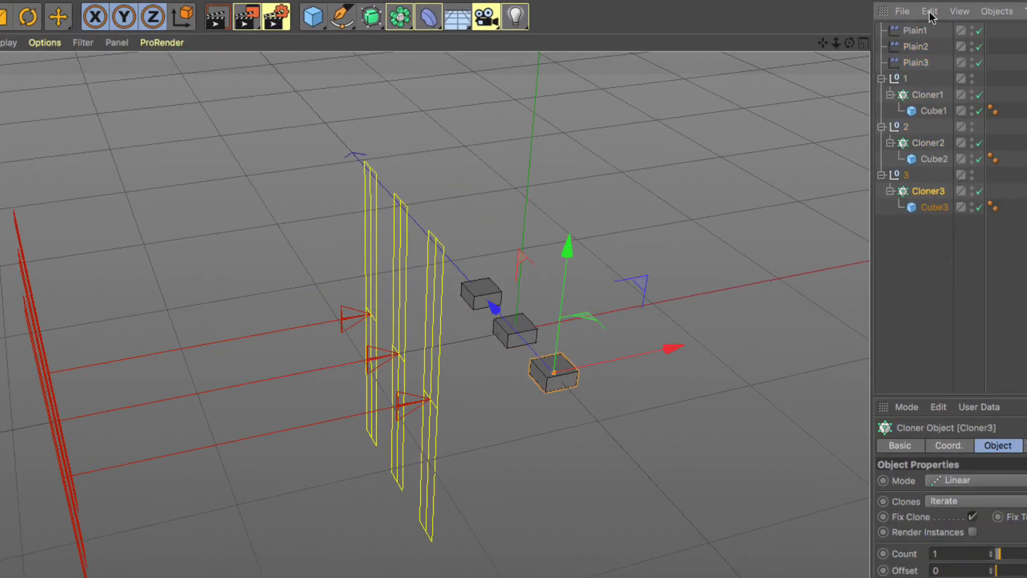
click(916, 62)
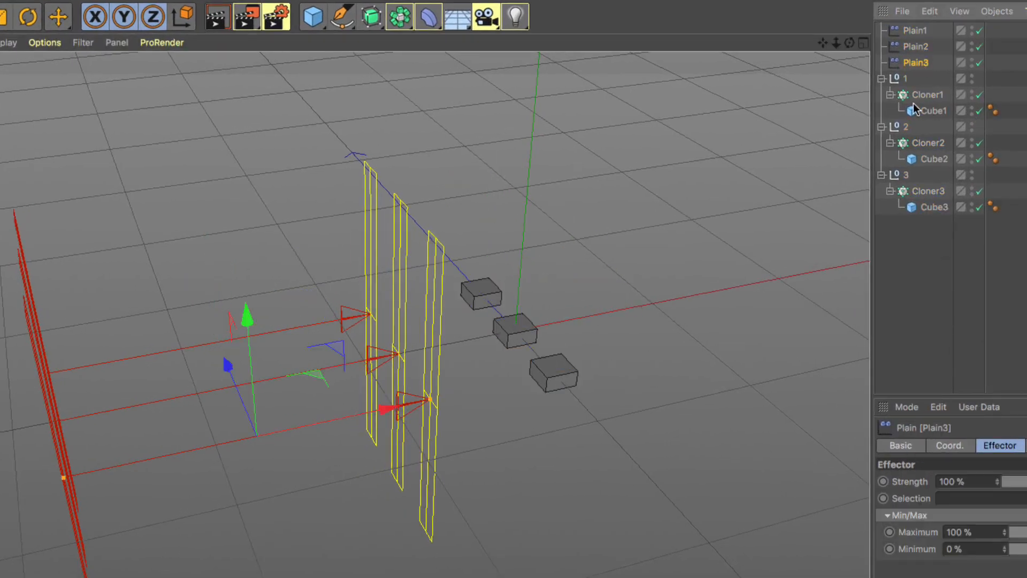
click(928, 95)
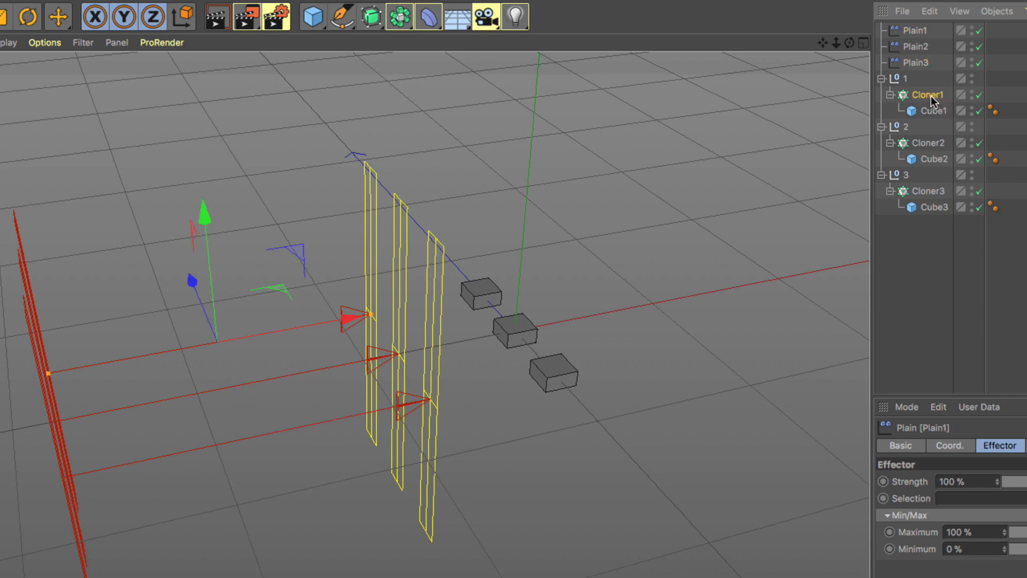
click(927, 142)
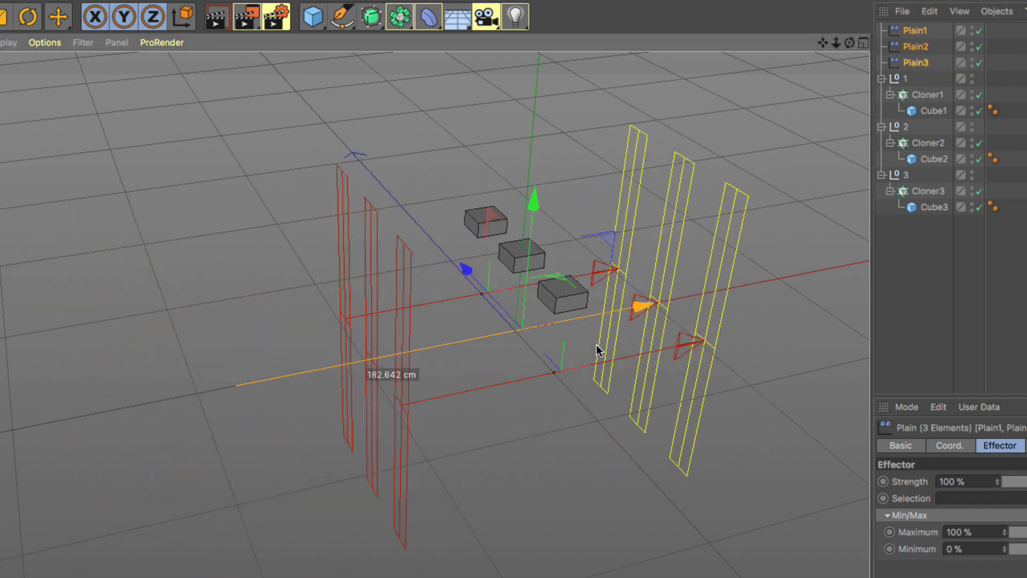
drag(596, 349, 683, 348)
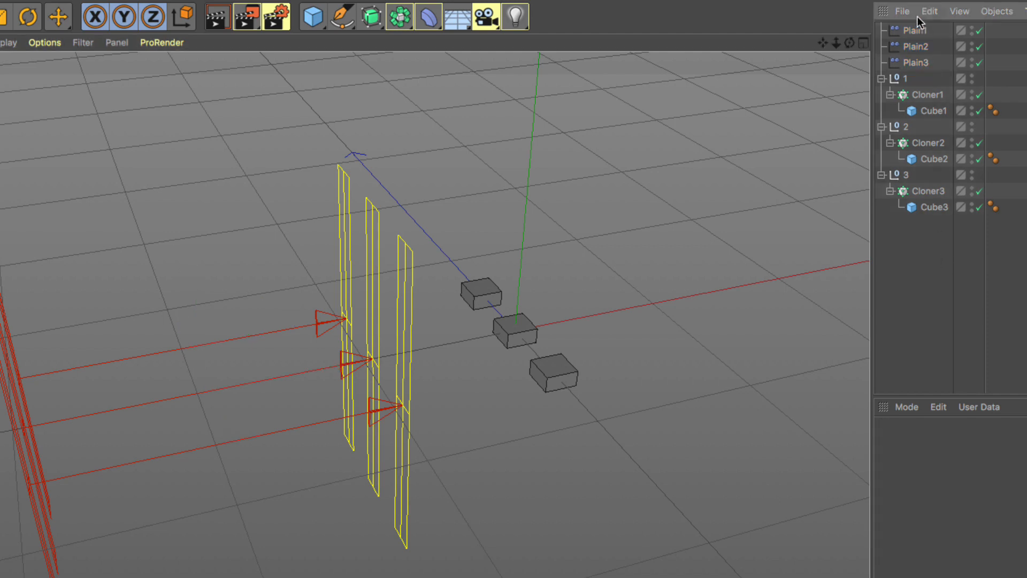
Step: Drag the three effectors along X so their linear falloffs cross the cubes and lift each one
click(914, 30)
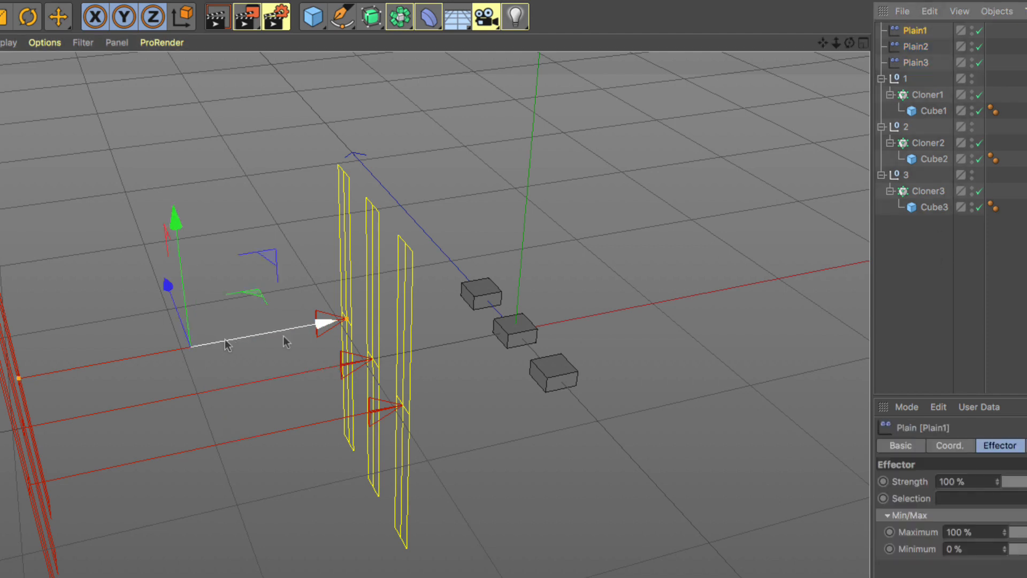
mouse_move(255, 341)
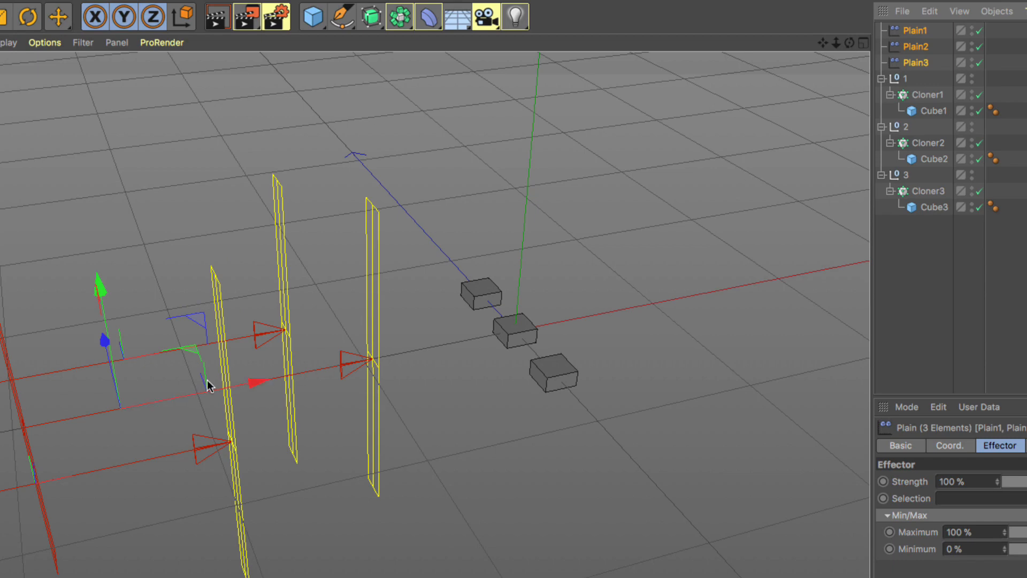
drag(208, 385, 530, 376)
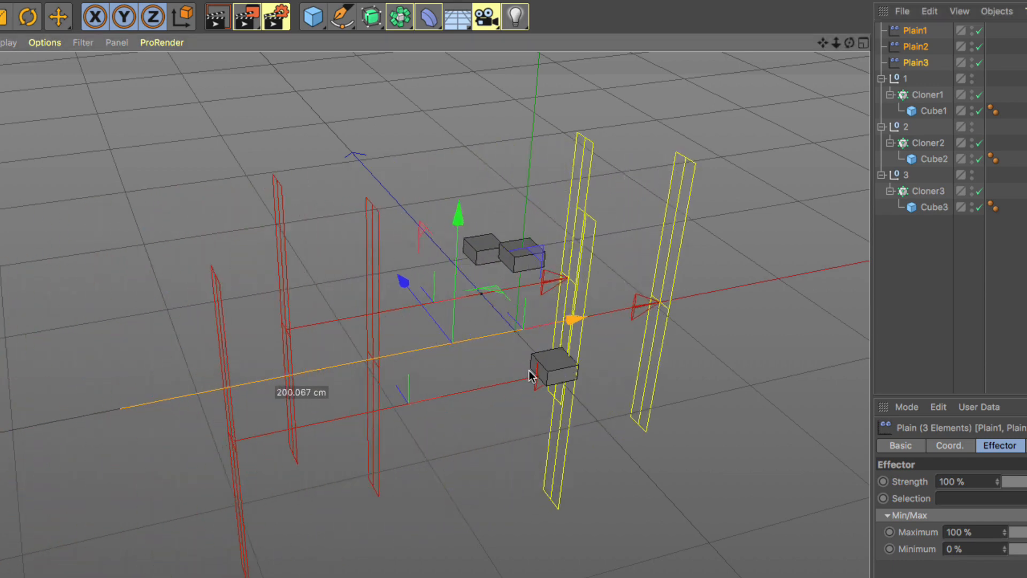
drag(530, 376, 518, 343)
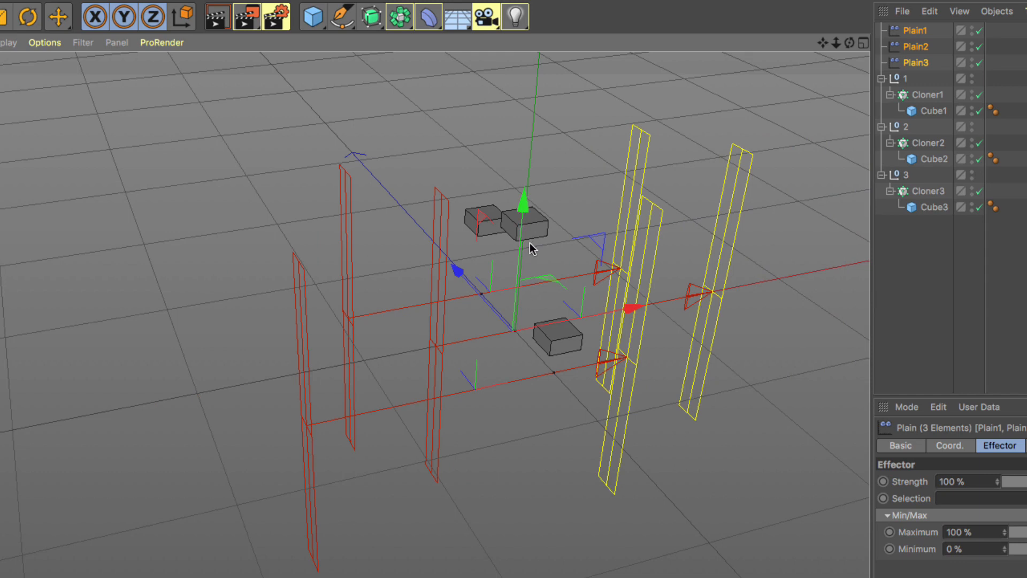
mouse_move(589, 246)
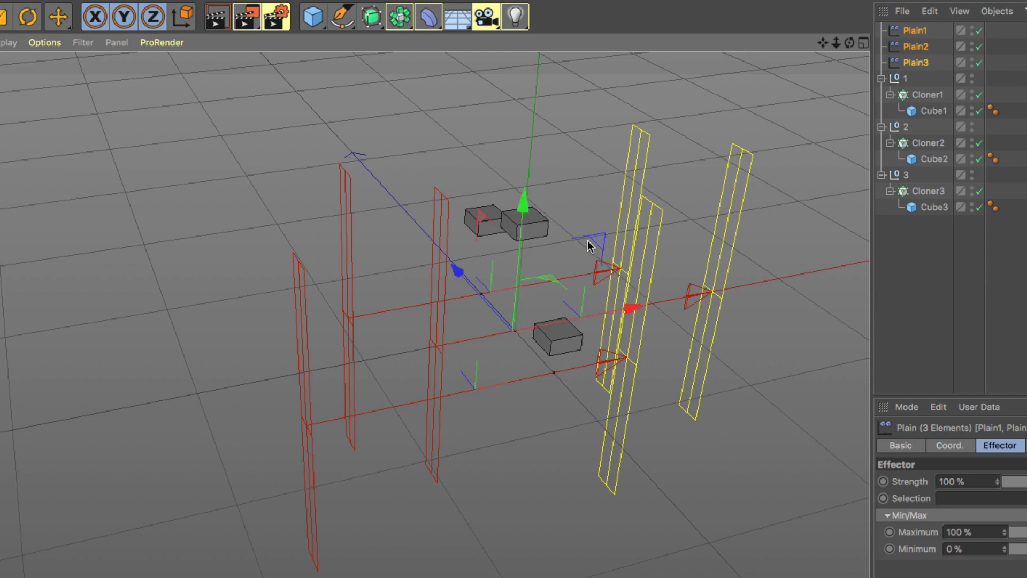
mouse_move(575, 198)
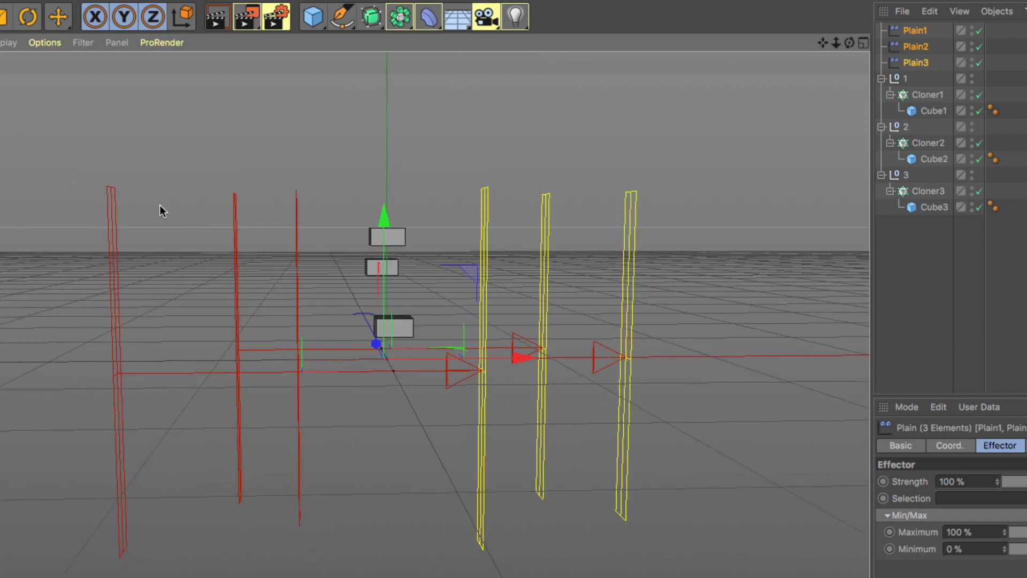
mouse_move(639, 190)
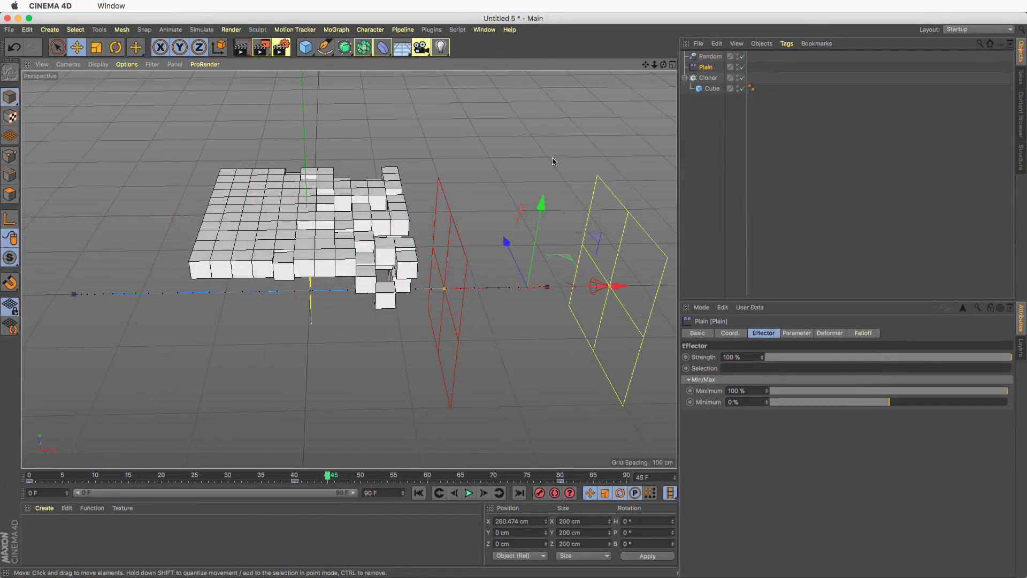
Step: Move the plain effector further from the grid and bring up its Coord. position values
drag(331, 474, 296, 474)
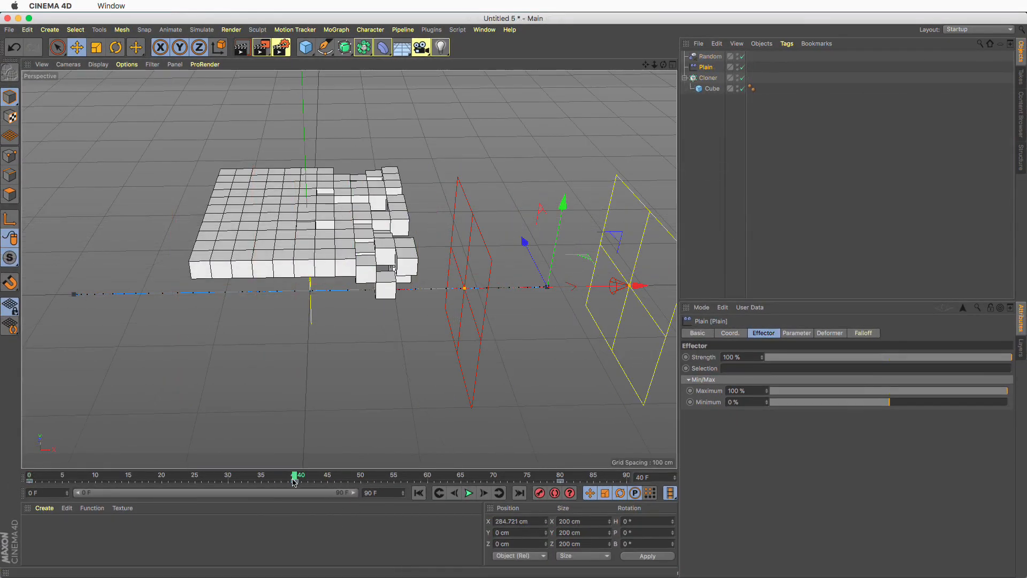
drag(553, 287, 632, 282)
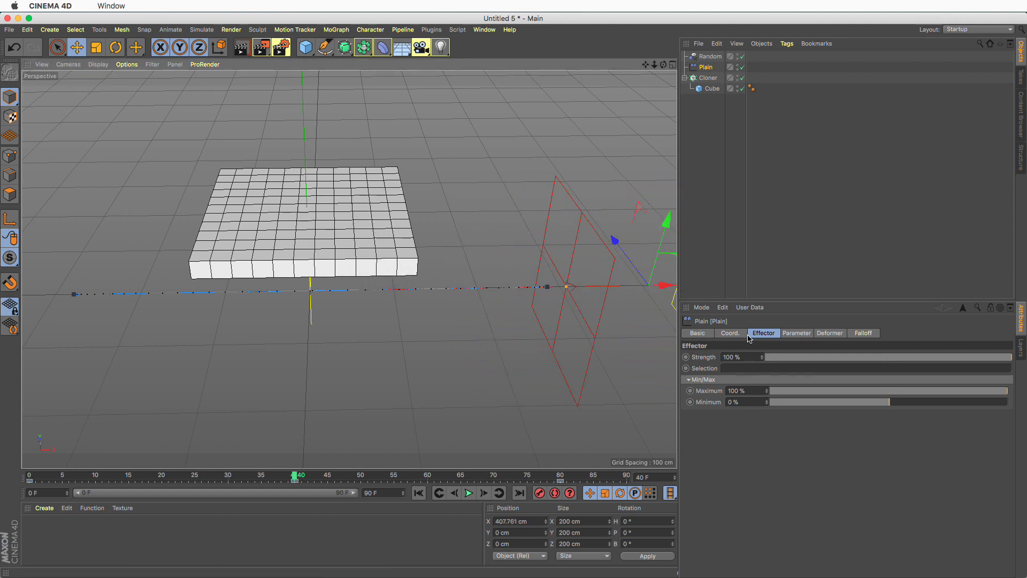
click(730, 333)
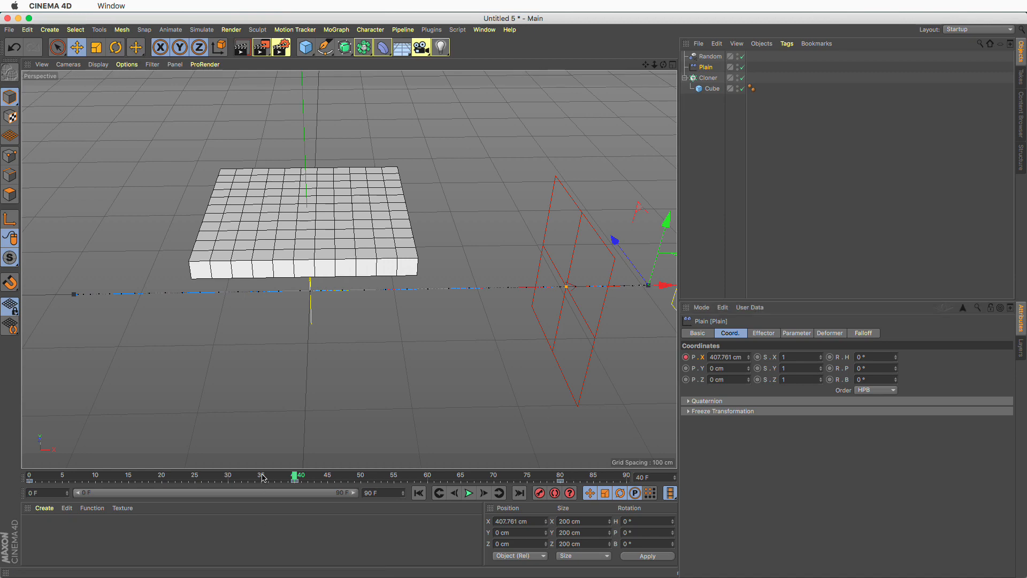
Step: Scrub the timeline to preview the cubes rising as the effector sweep passes
drag(299, 474, 261, 474)
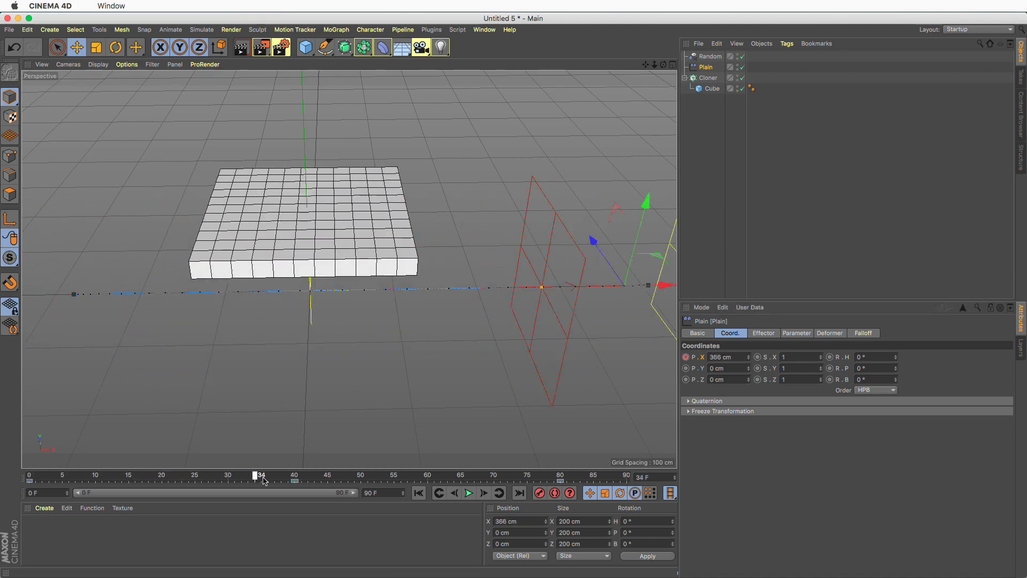
drag(261, 474, 413, 474)
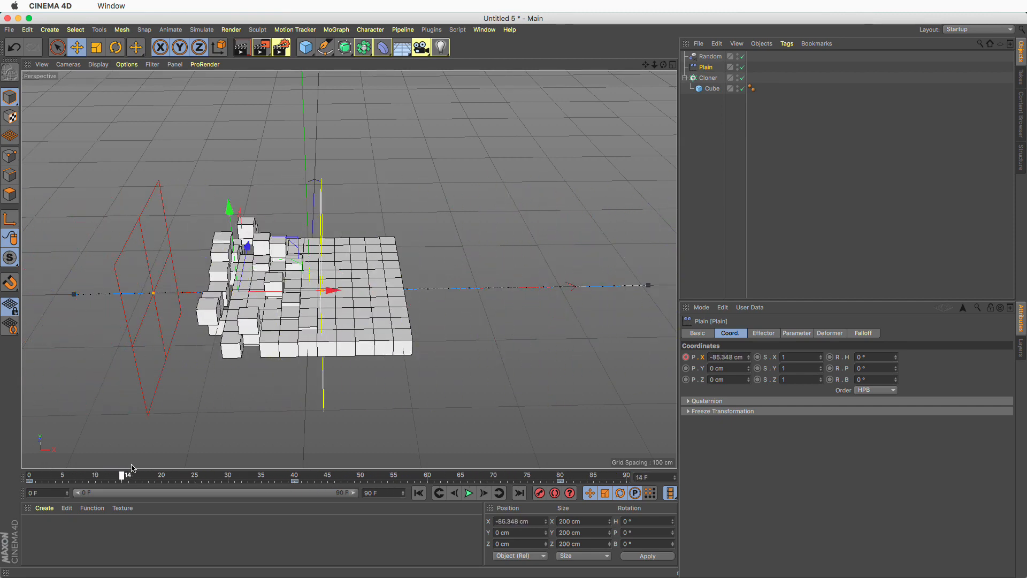
drag(123, 475, 208, 475)
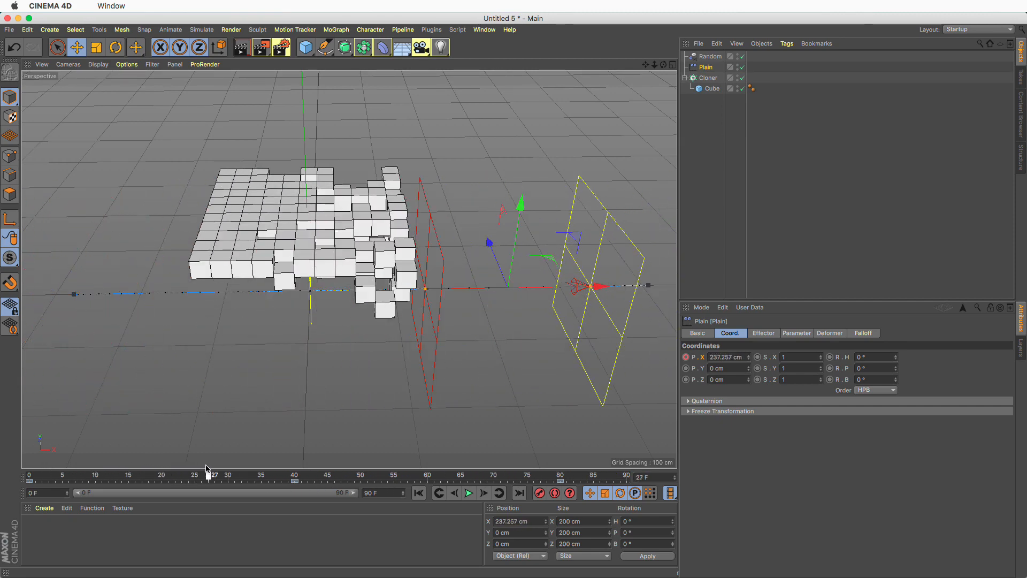
drag(210, 474, 512, 474)
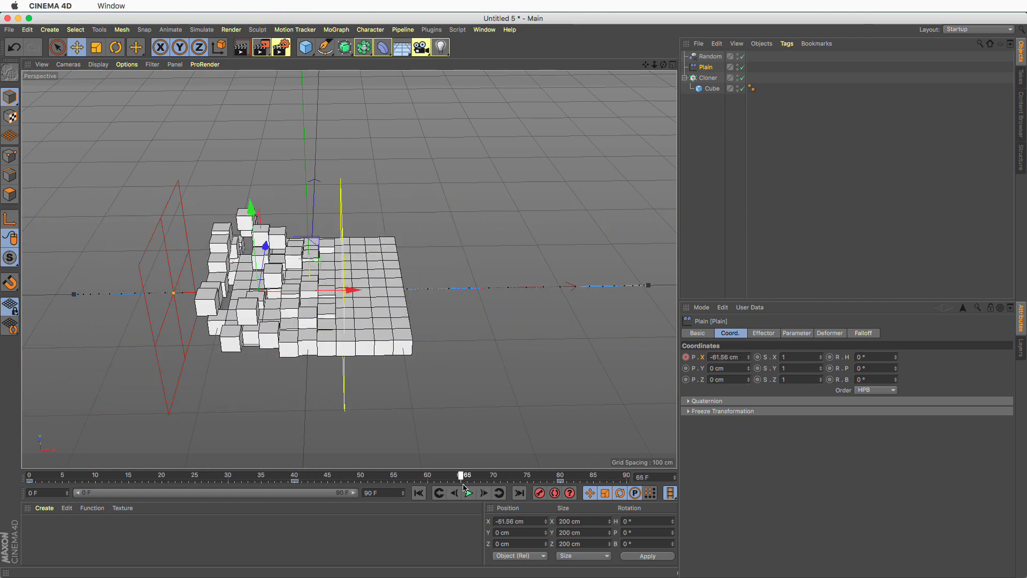
Step: Vary the Random effector's Maximum strength to see its effect on the rise
drag(460, 475, 459, 475)
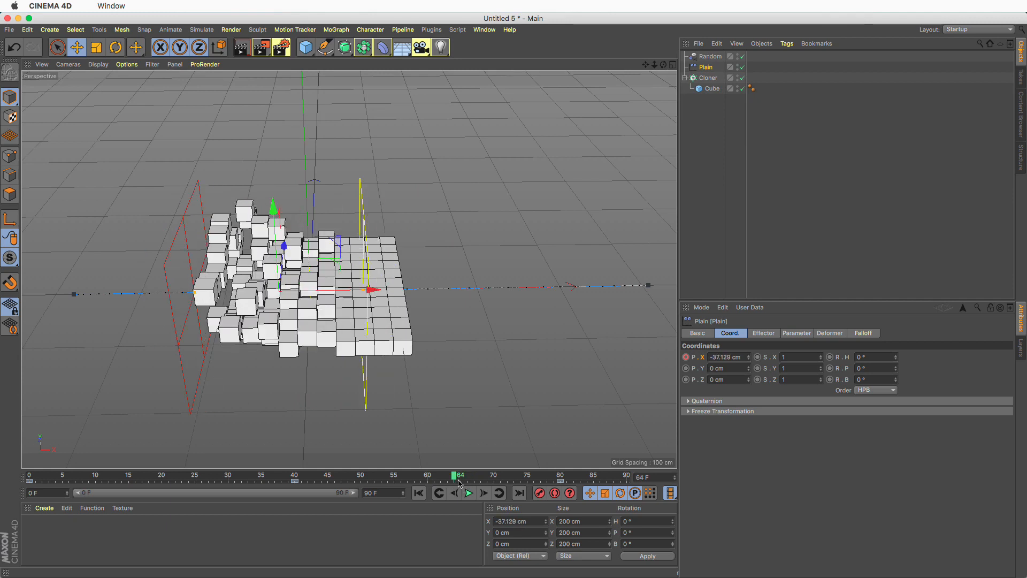
click(710, 57)
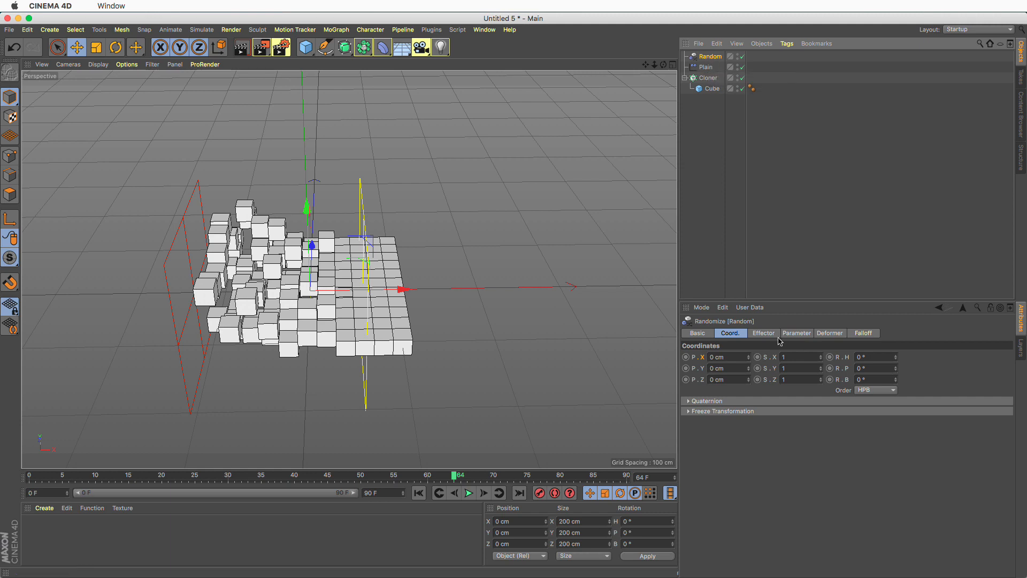
click(763, 333)
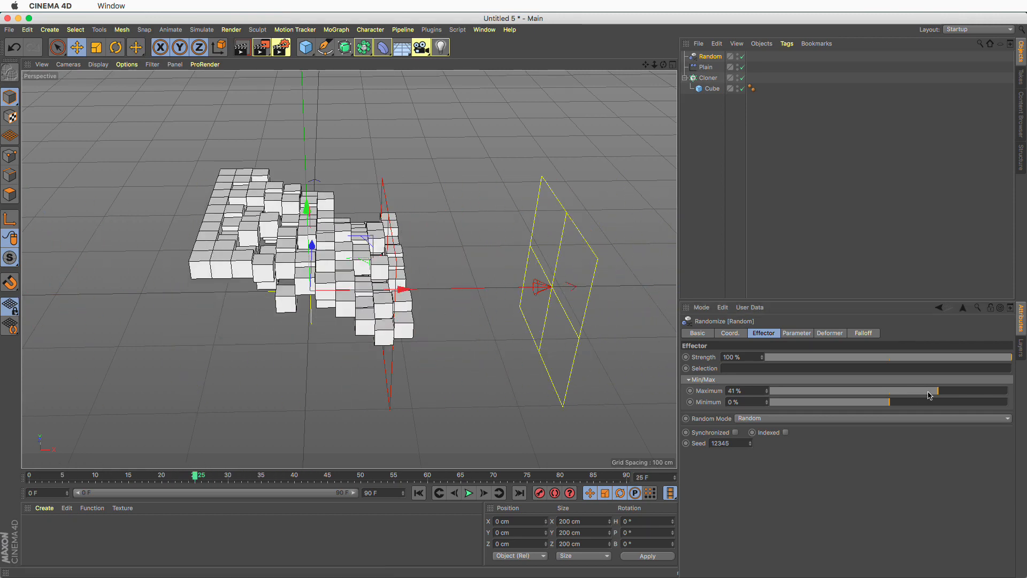
drag(937, 390, 996, 391)
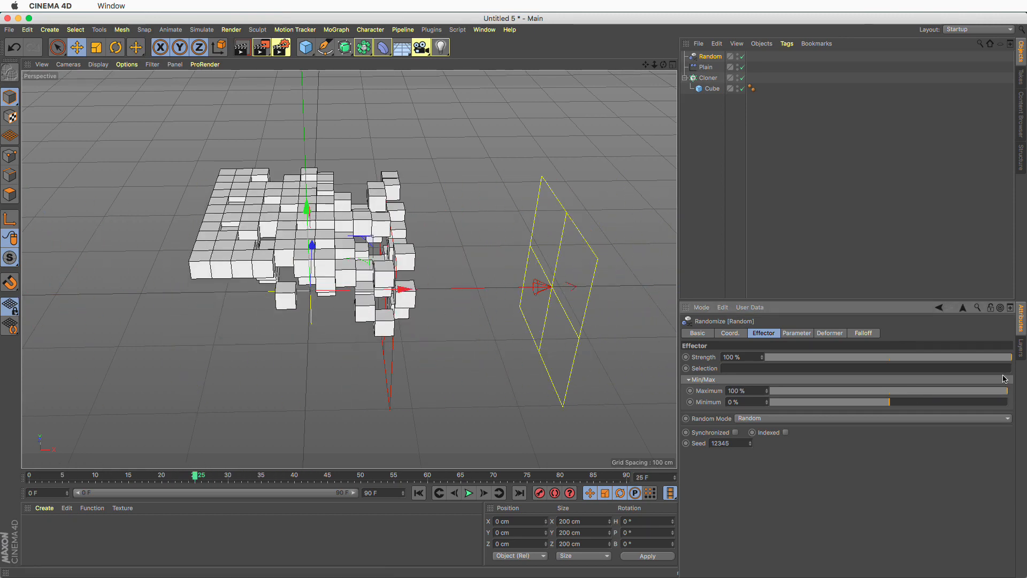
Step: Drop the Random Weight Transform to about 12%, preview the corner rising, then restore it to 100%
click(795, 333)
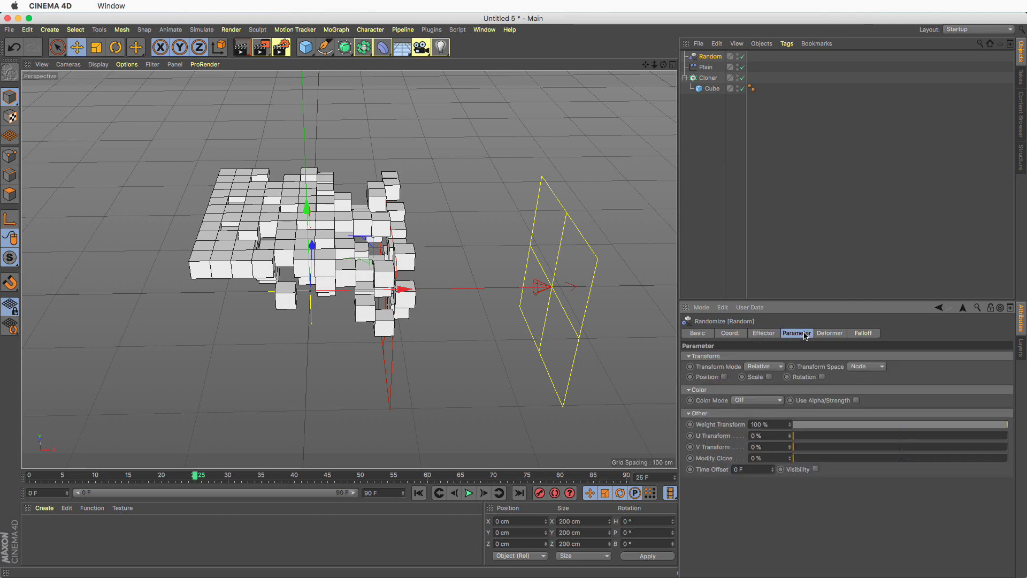
mouse_move(988, 427)
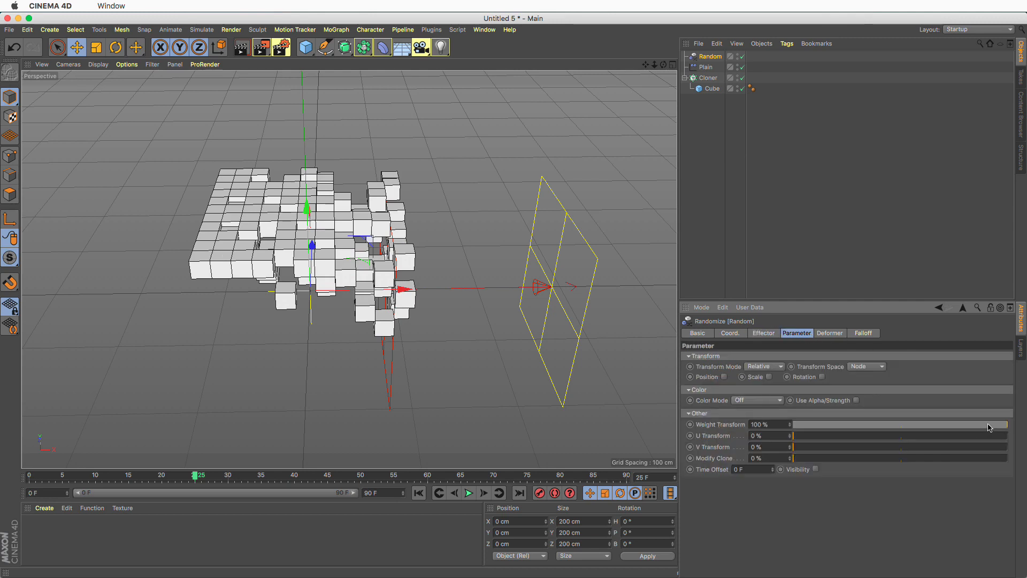
drag(988, 424, 818, 423)
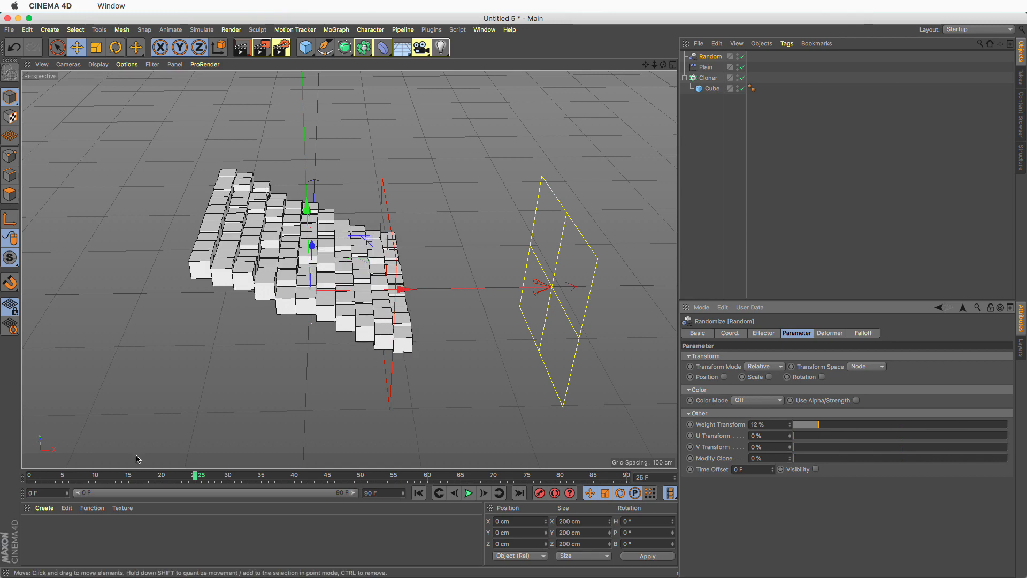
drag(197, 473, 284, 473)
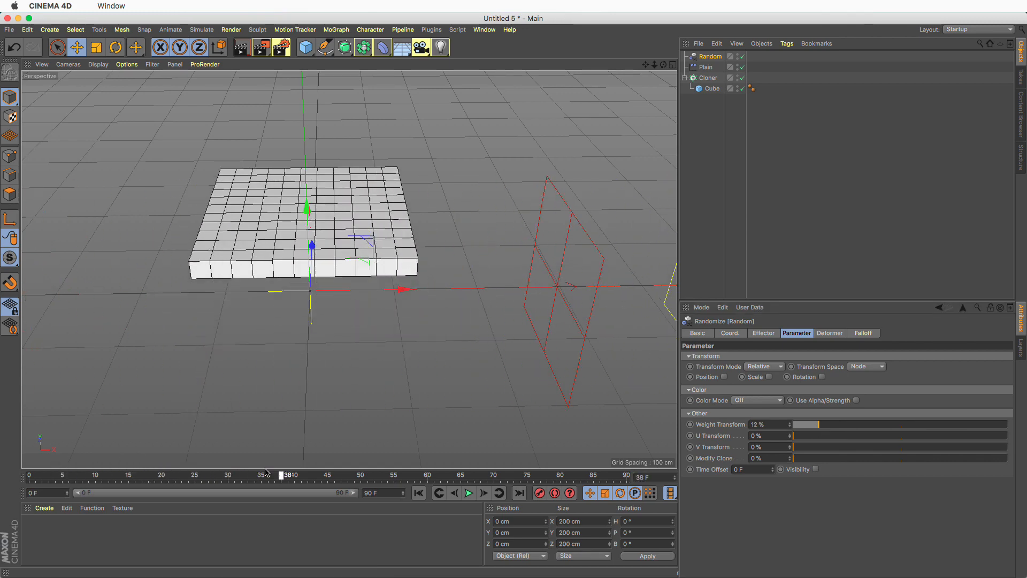
drag(282, 474, 231, 474)
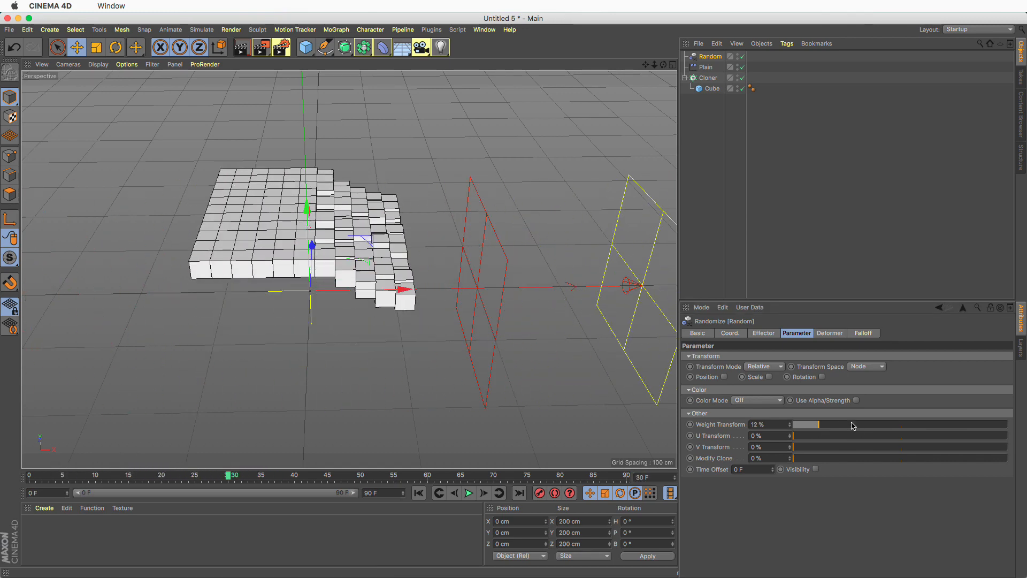
drag(818, 425, 1009, 425)
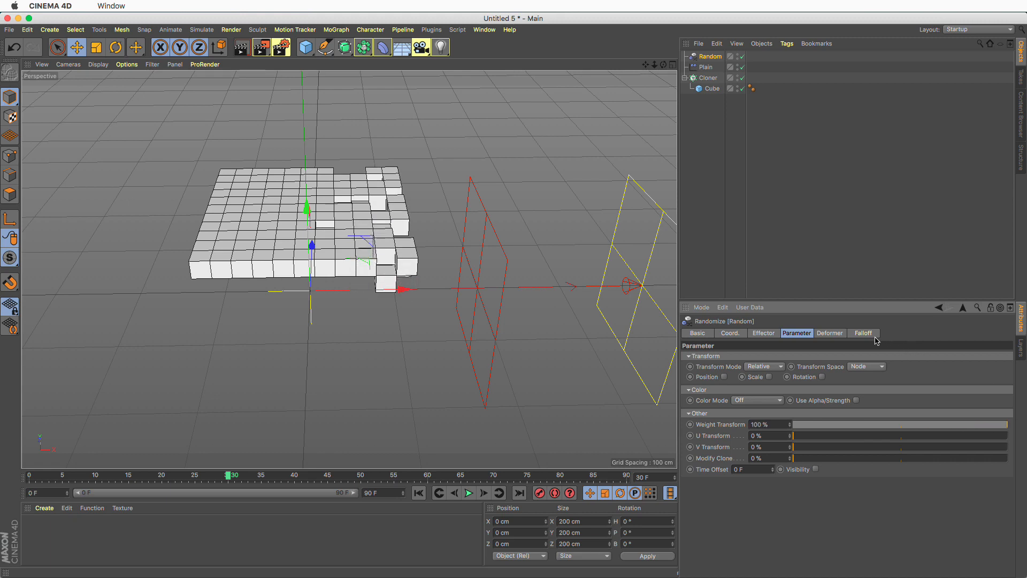
Step: Raise the Random effector's Falloff Weight to about 44% and preview the rise
click(862, 333)
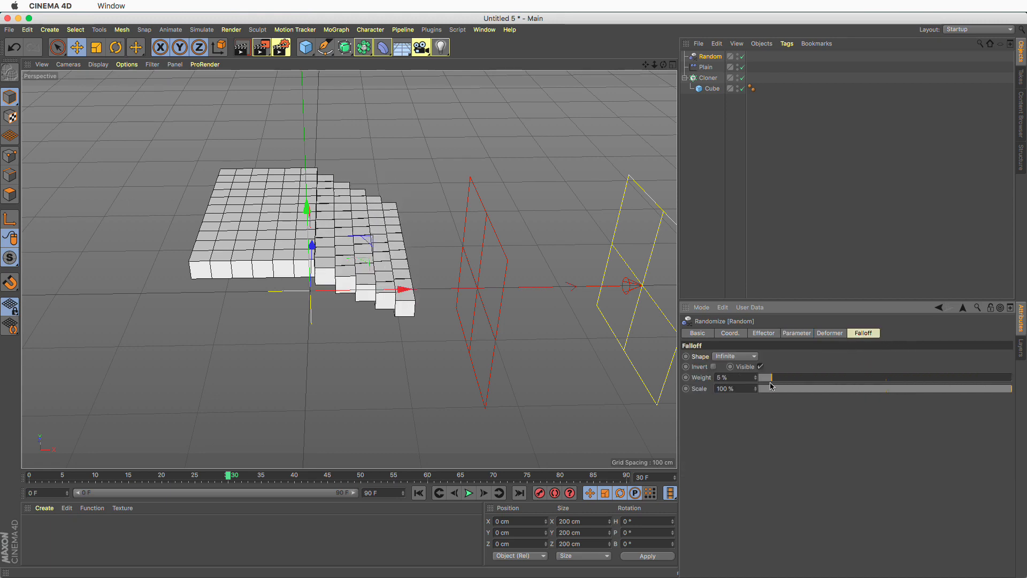
drag(772, 378, 868, 378)
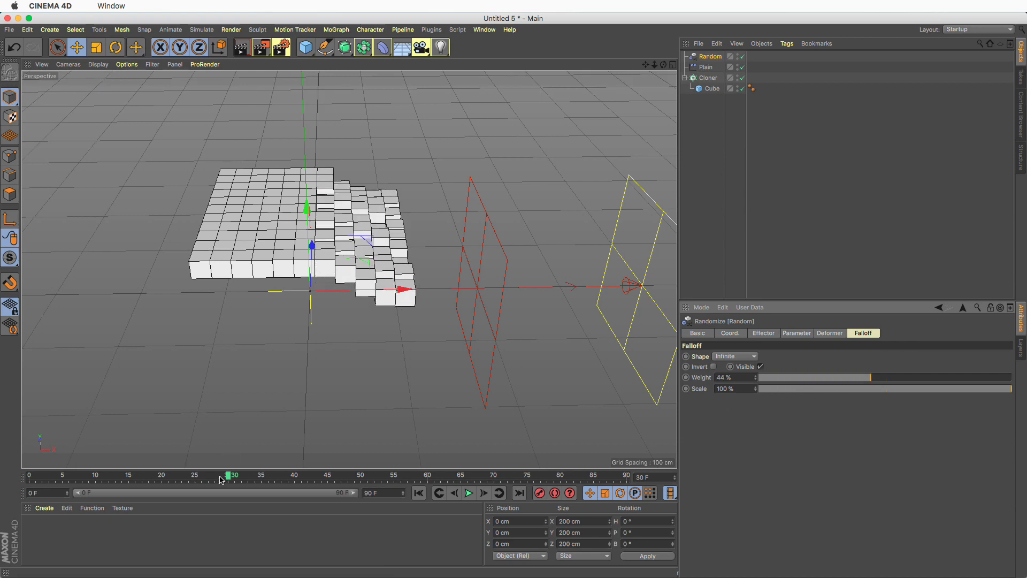
drag(232, 475, 317, 475)
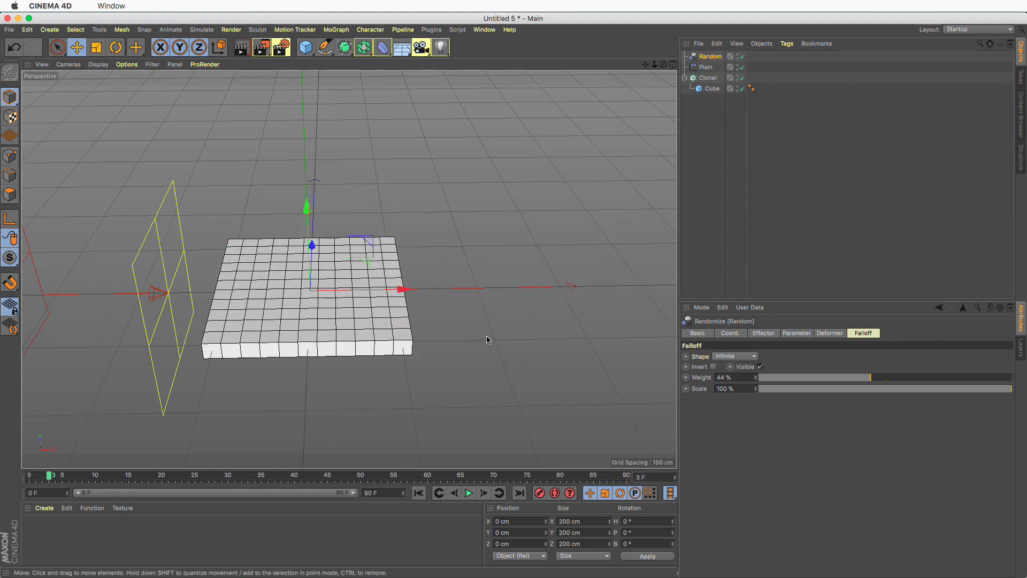
mouse_move(885, 381)
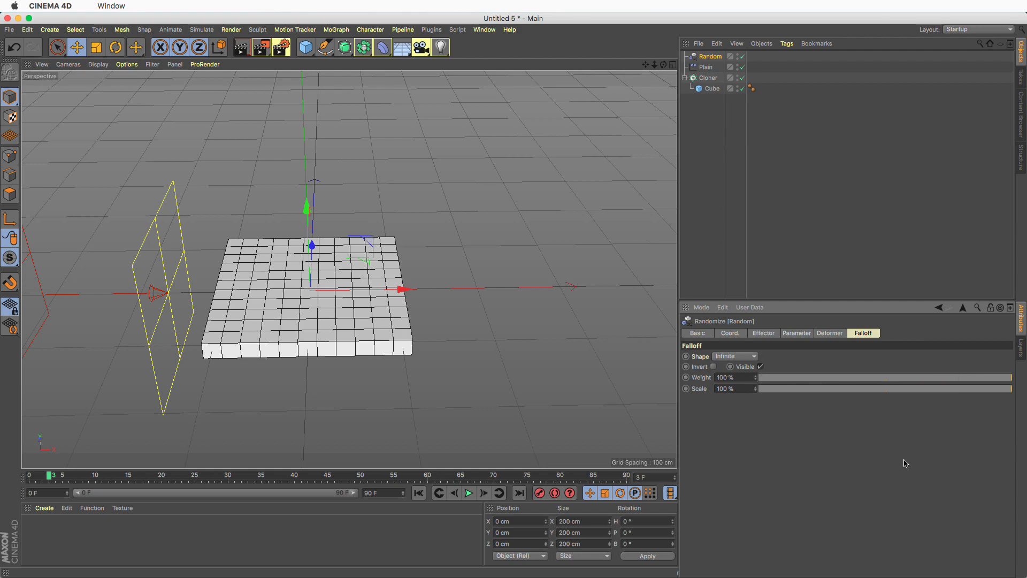
Step: Set the Random effector's falloff shape to Sphere and scrub to see only central cubes rise
drag(52, 475, 155, 475)
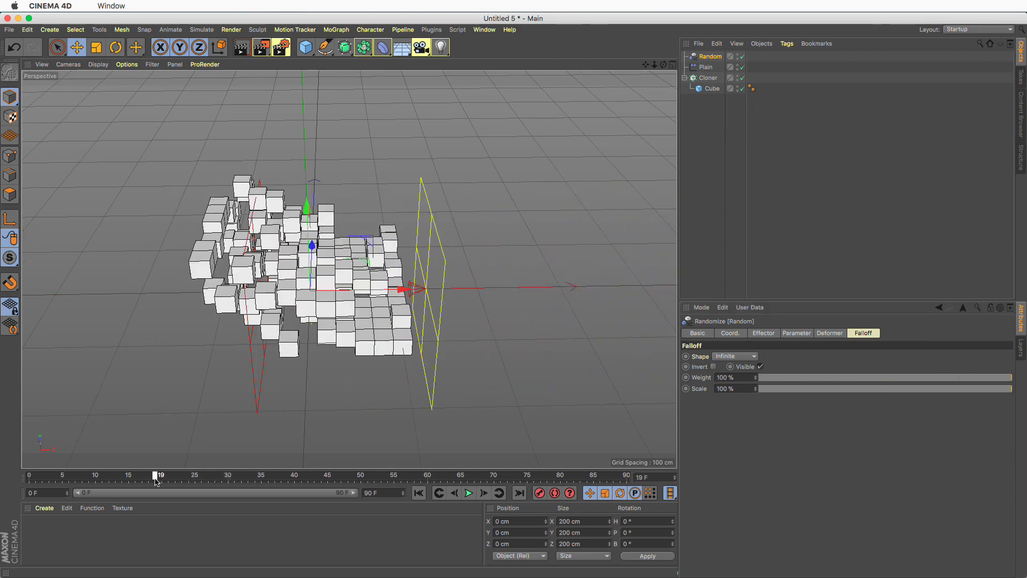
drag(155, 473, 145, 474)
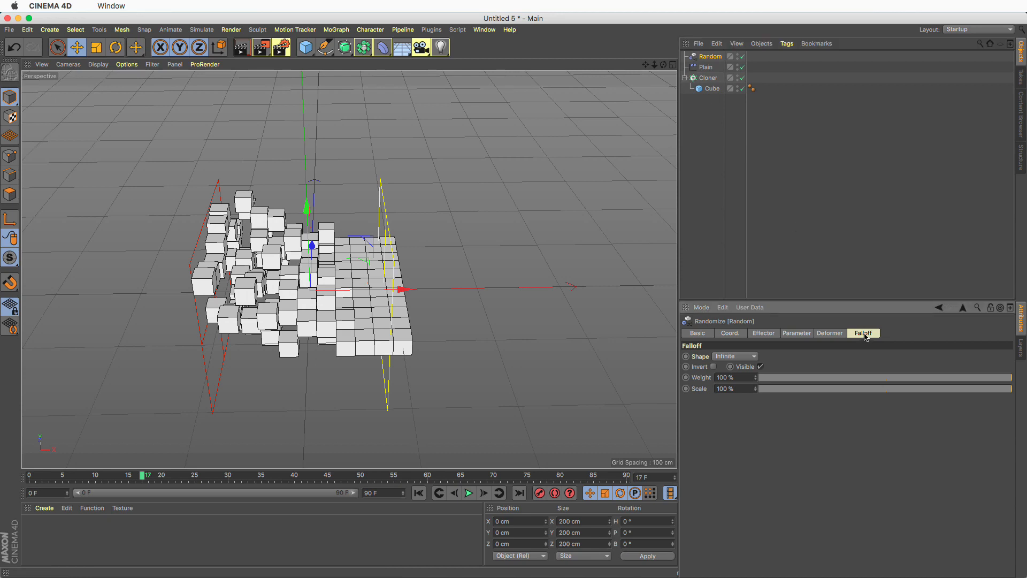
click(752, 355)
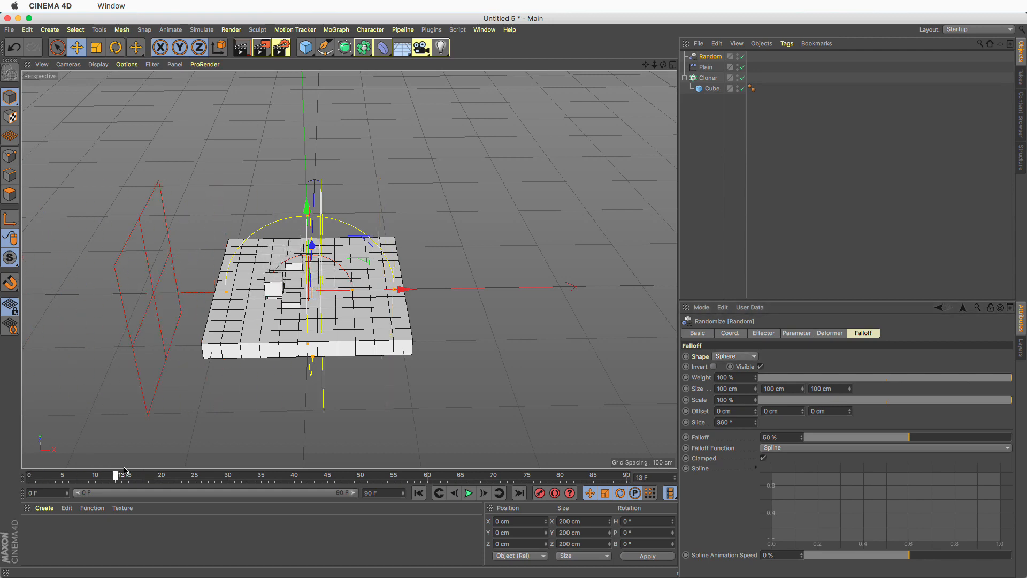
drag(120, 473, 164, 474)
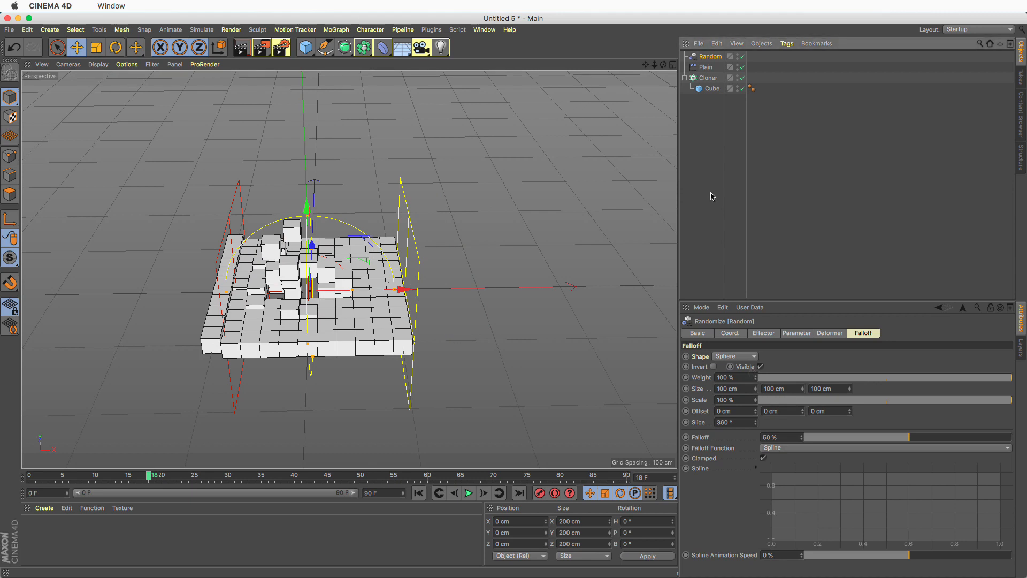
Step: Add a Delay effector in Spring mode to the Cloner
click(708, 77)
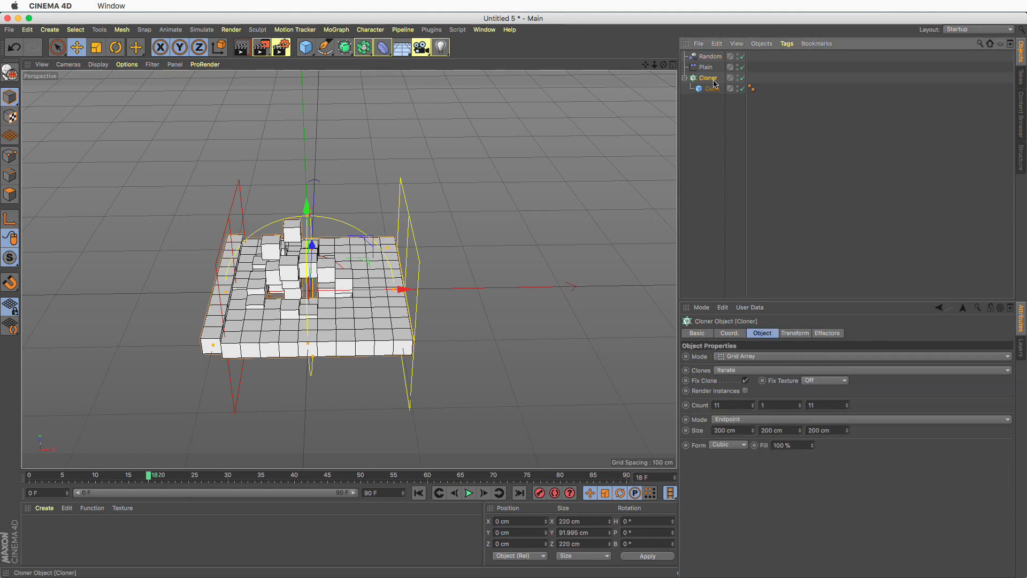
click(336, 30)
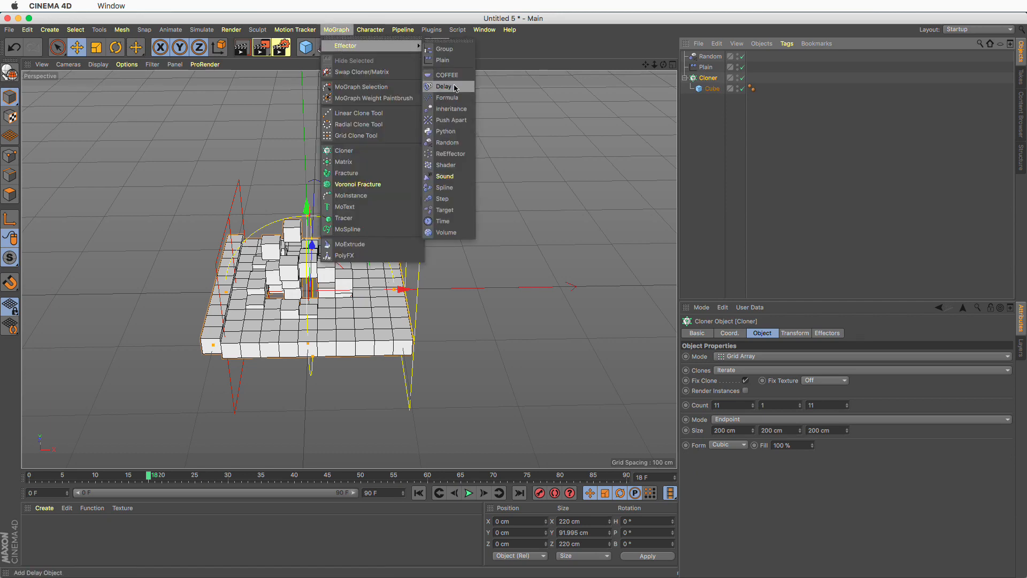
click(444, 86)
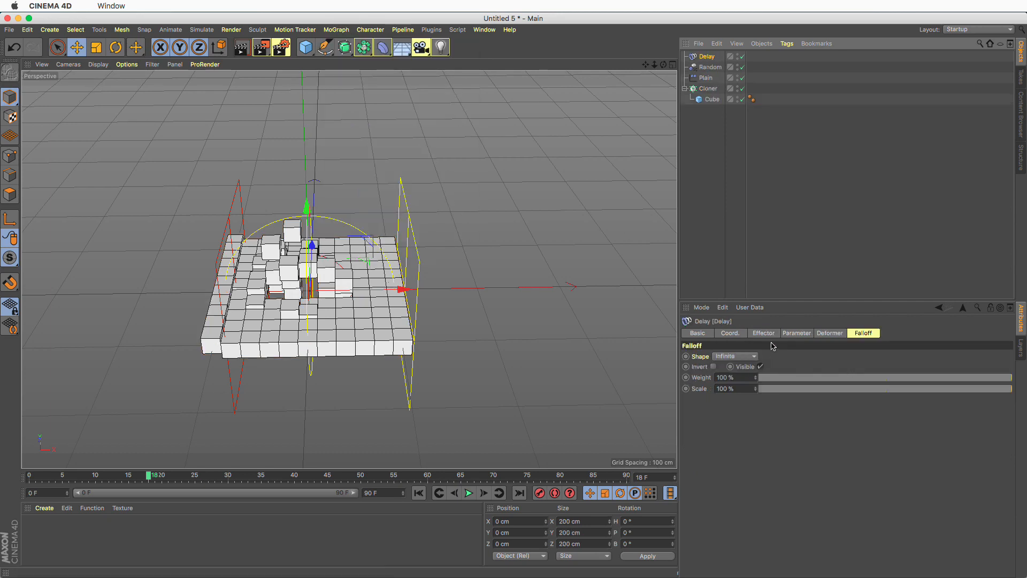
click(763, 332)
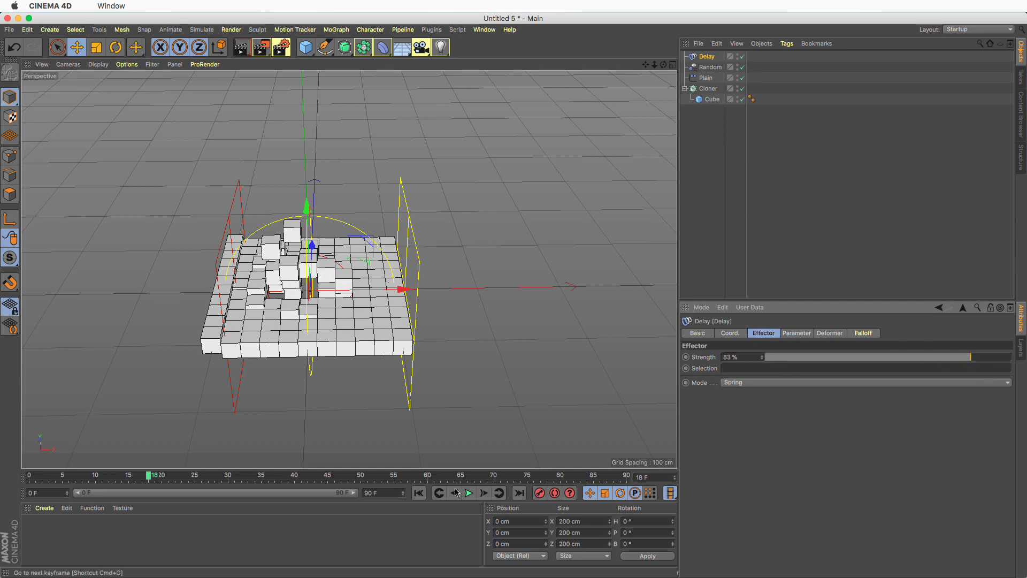
Step: Play the animation to preview the cubes lagging and bouncing, then stop playback
click(469, 492)
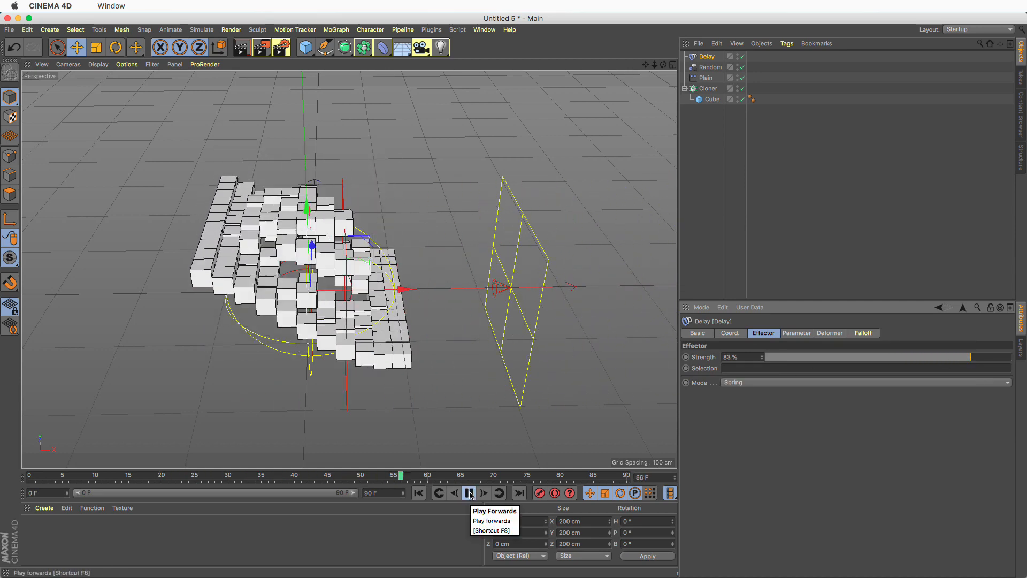
click(468, 492)
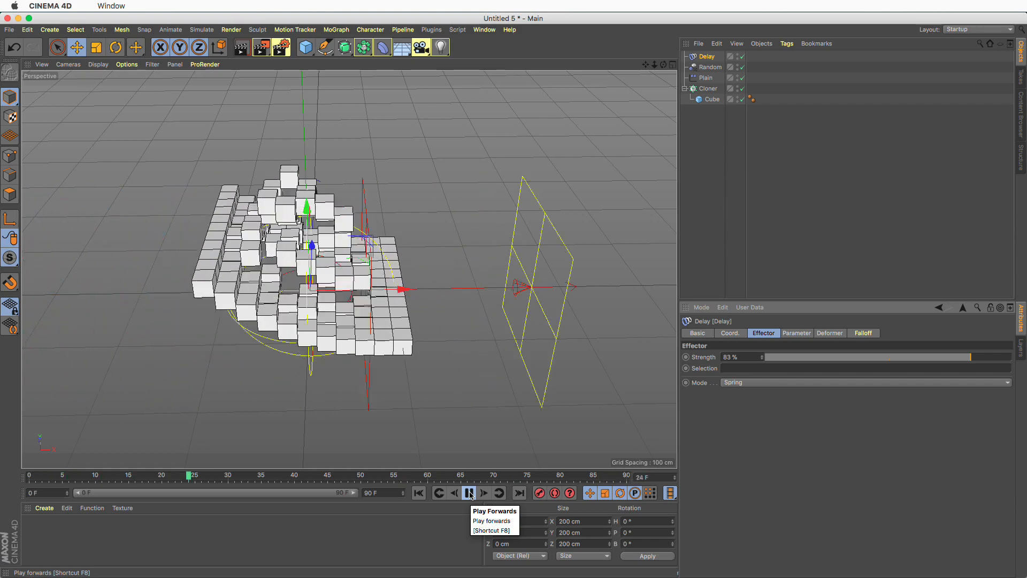
click(469, 492)
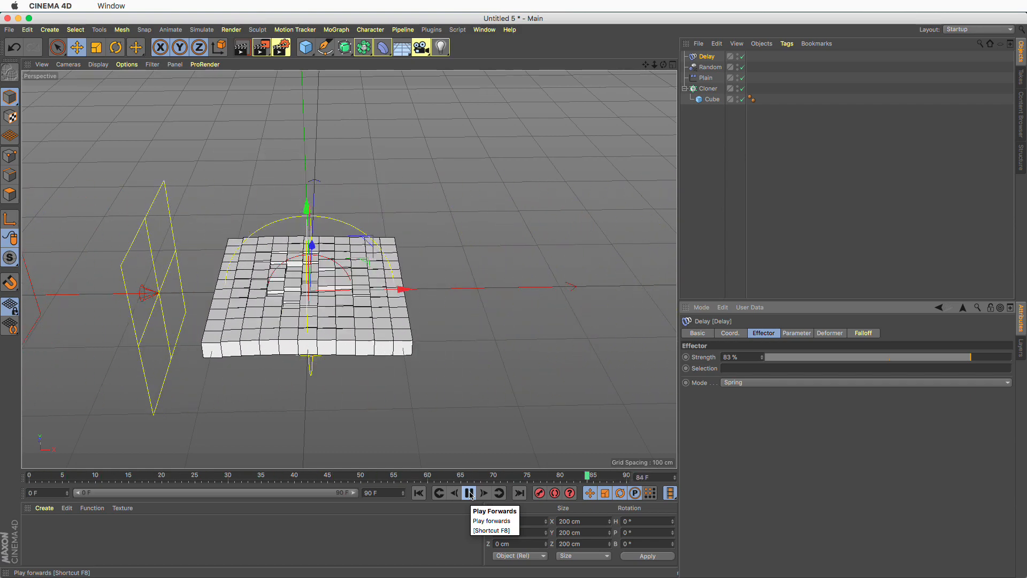
click(469, 492)
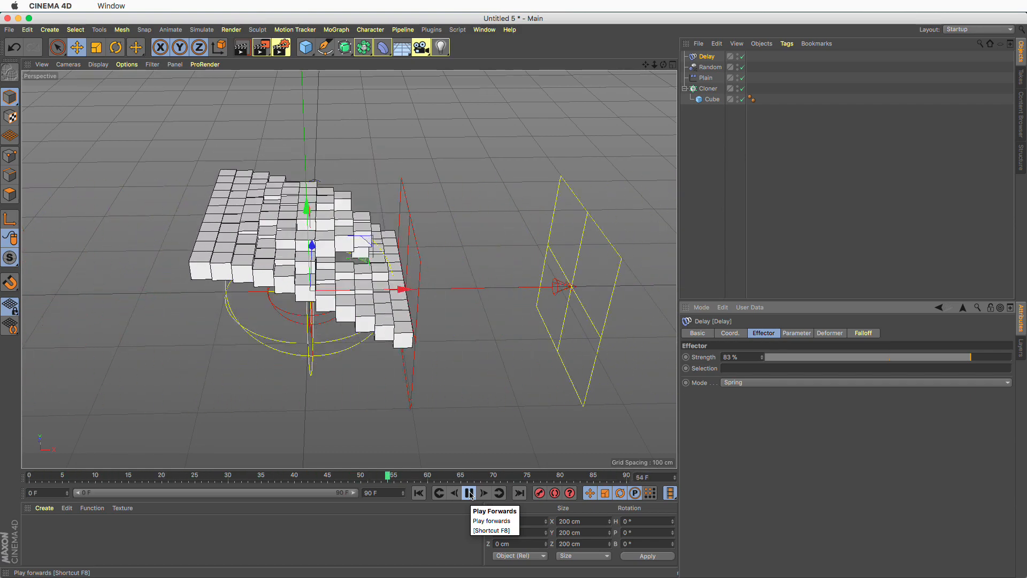
click(469, 492)
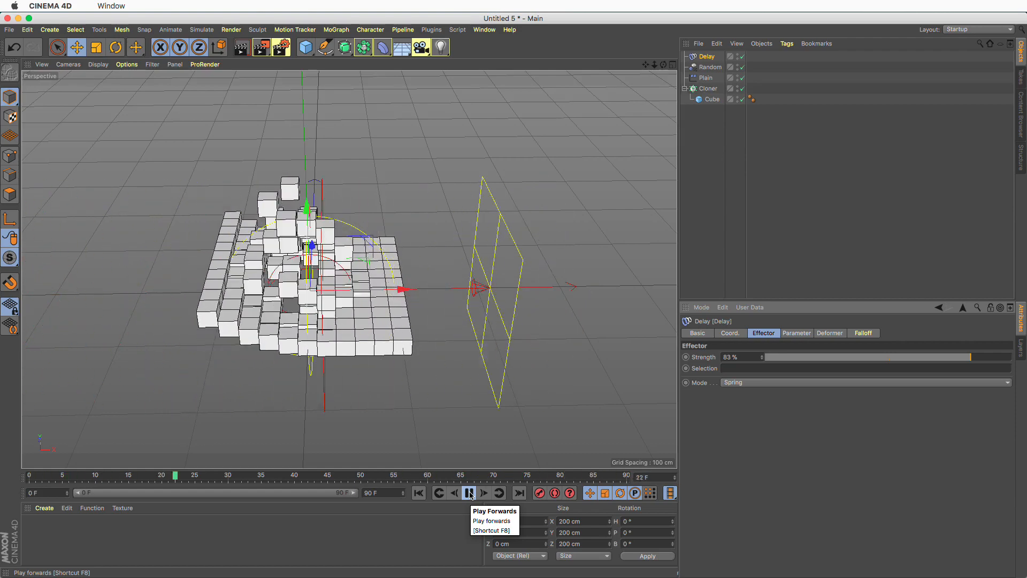
click(471, 492)
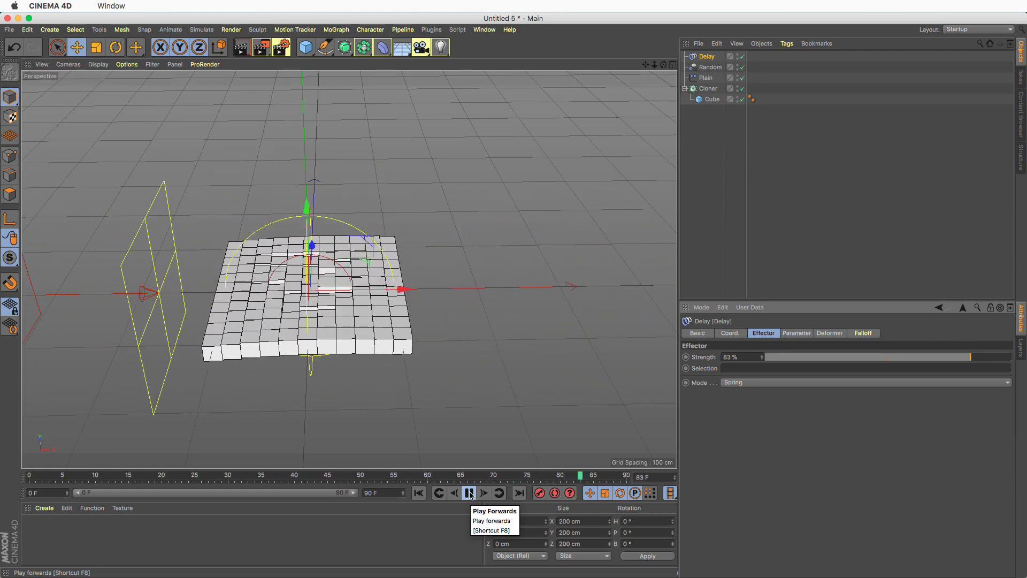
click(468, 492)
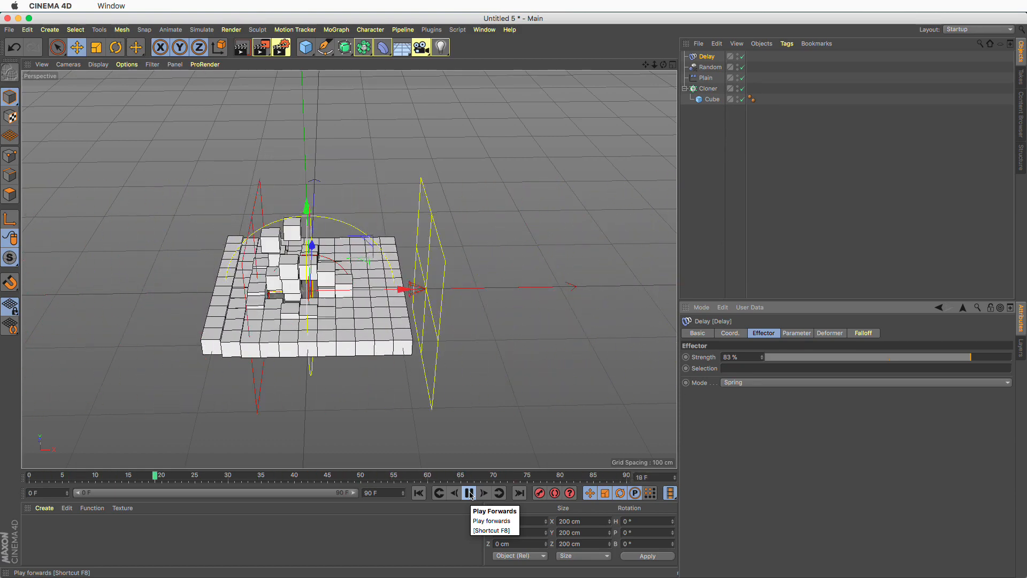
click(468, 492)
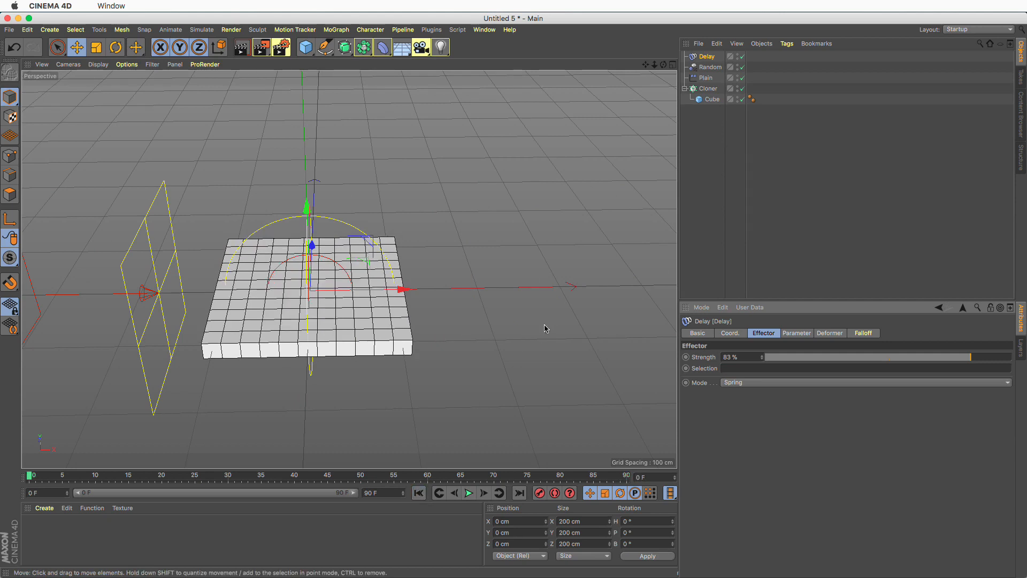
click(707, 89)
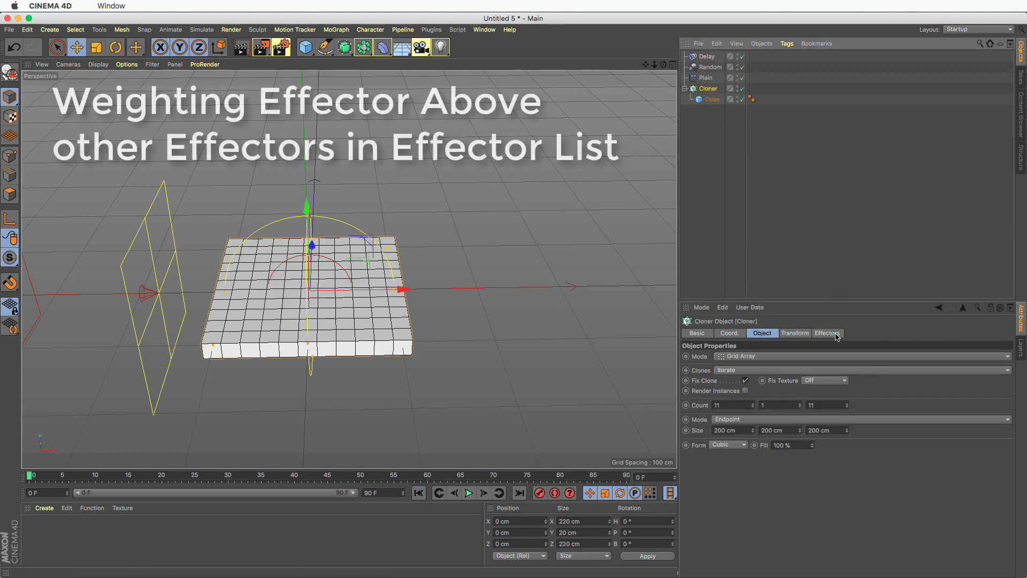
click(827, 333)
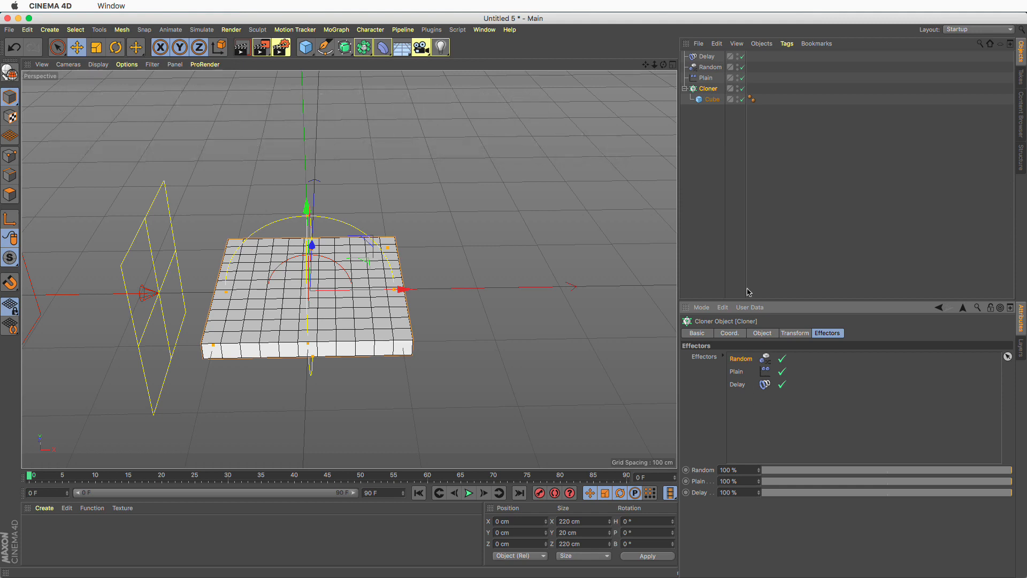
click(709, 66)
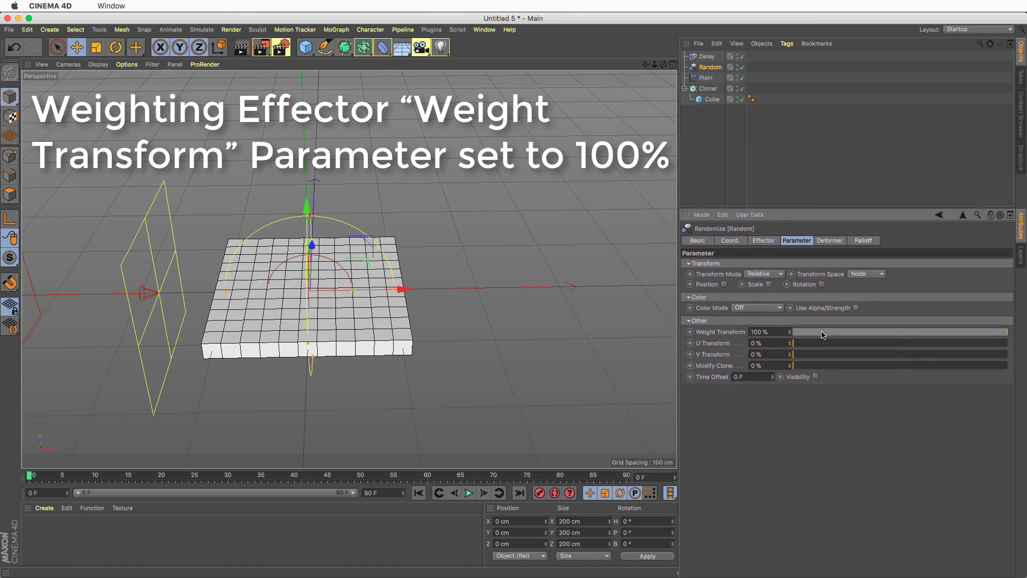
mouse_move(1009, 335)
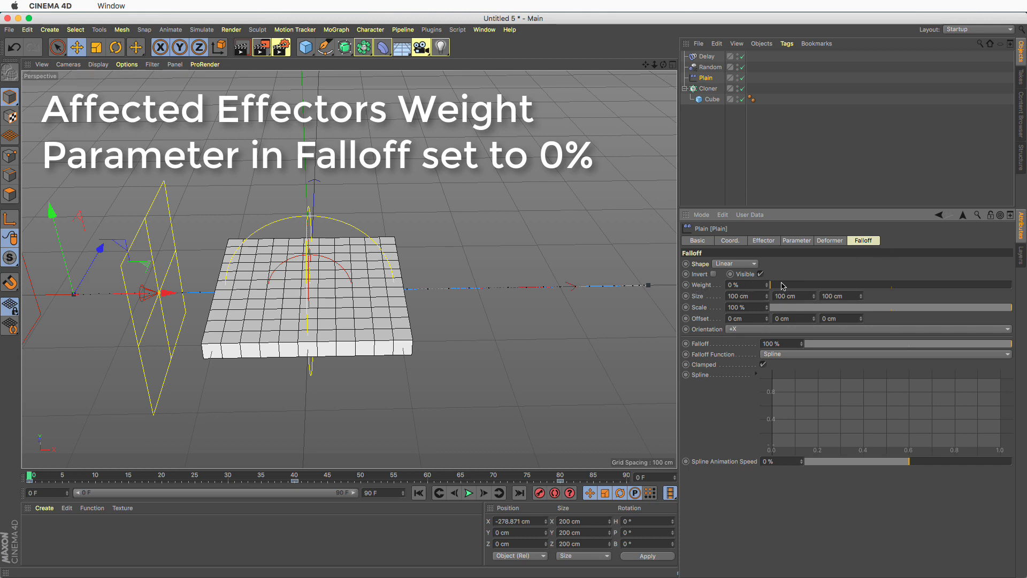
mouse_move(787, 275)
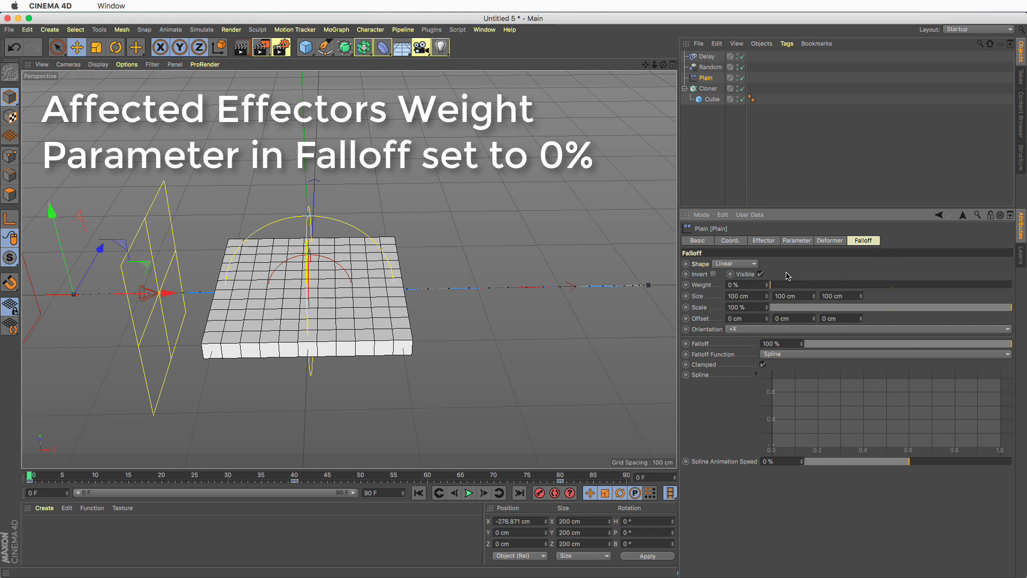
click(709, 67)
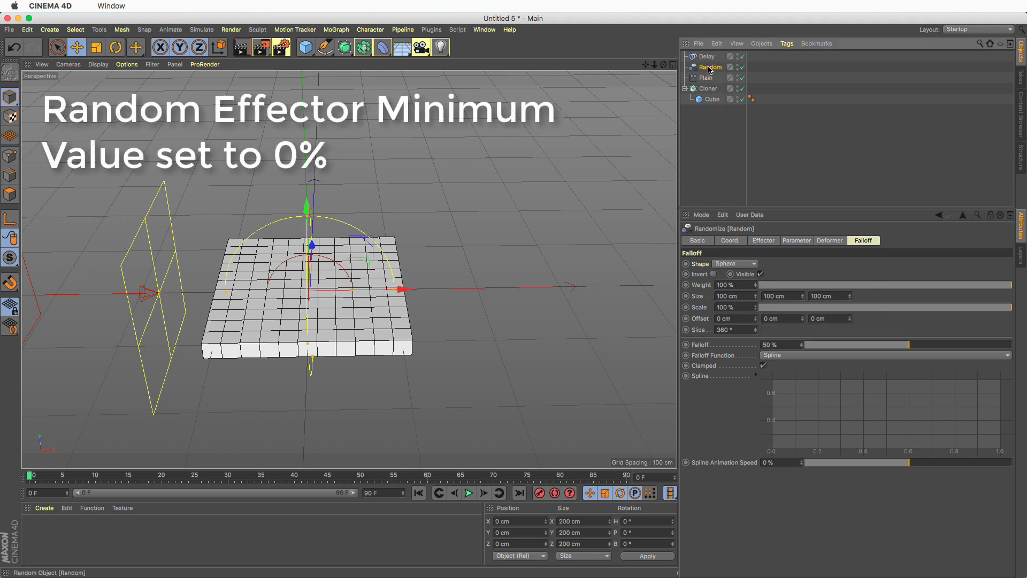
click(763, 241)
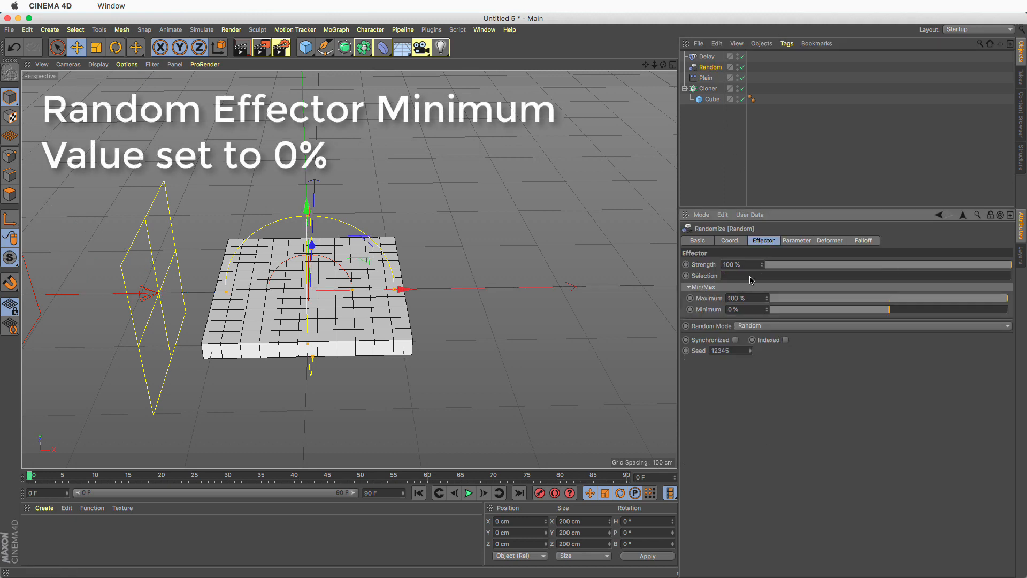